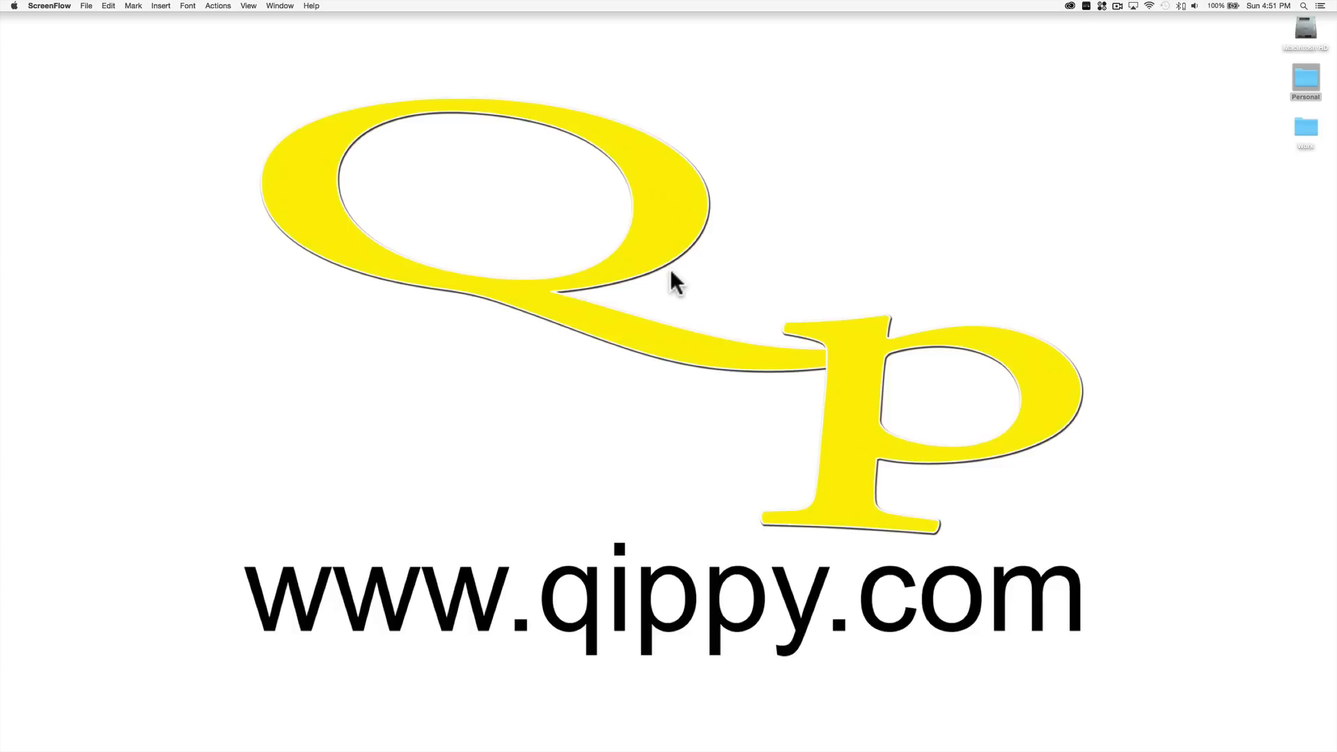
mouse_move(691, 606)
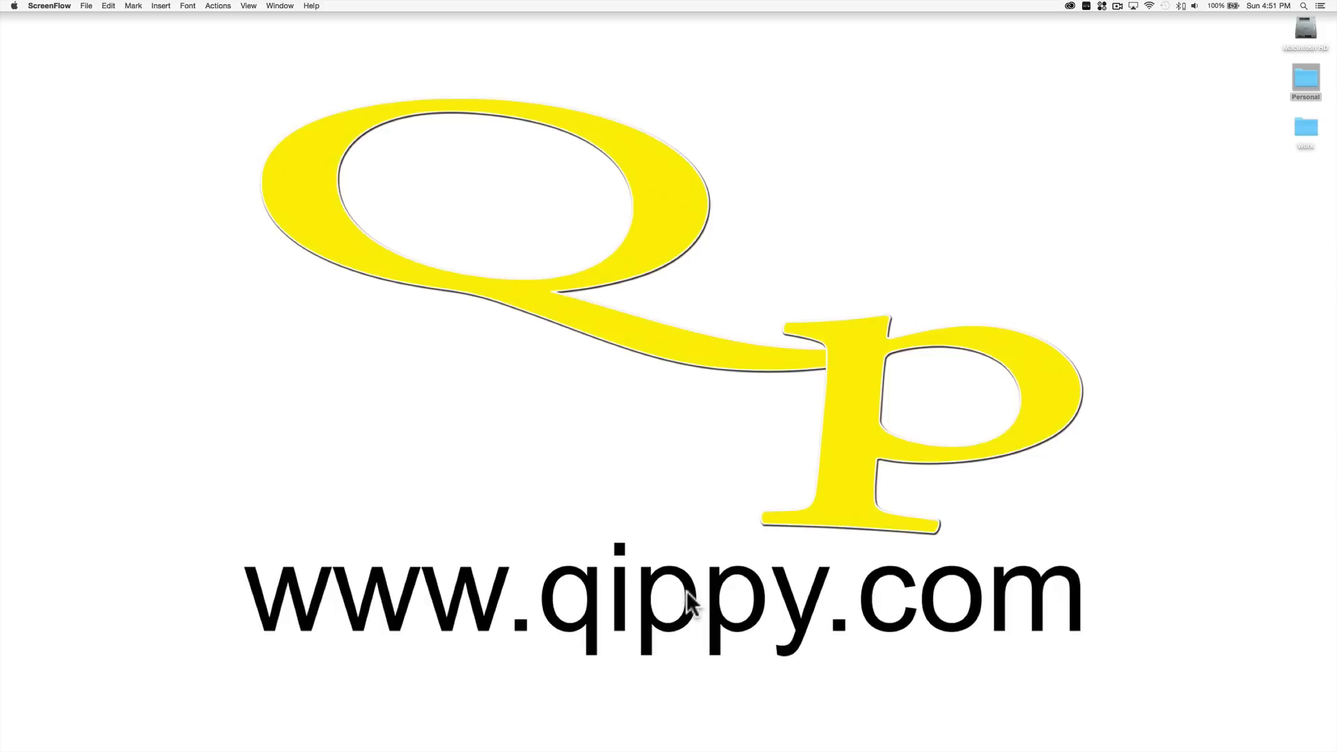
mouse_move(691, 601)
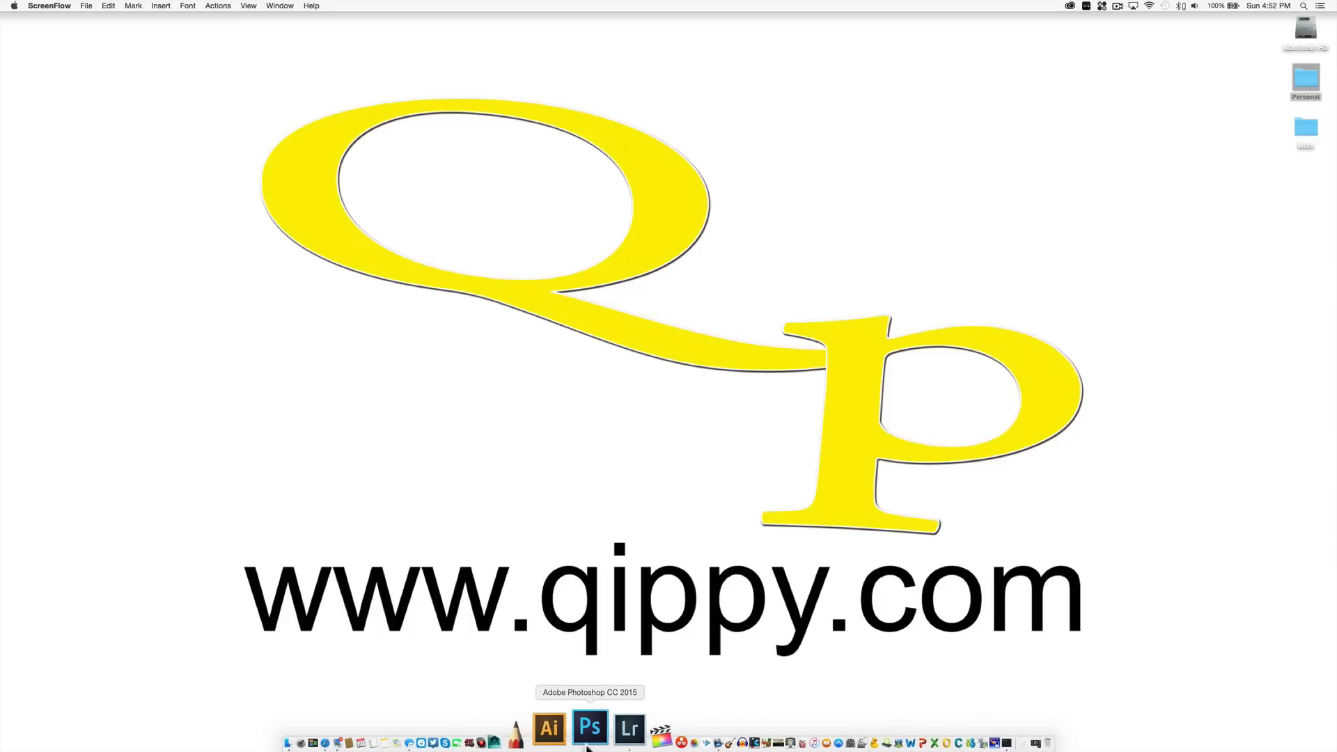
Bring Photoshop forward and open the Filter menu for the portrait
click(590, 727)
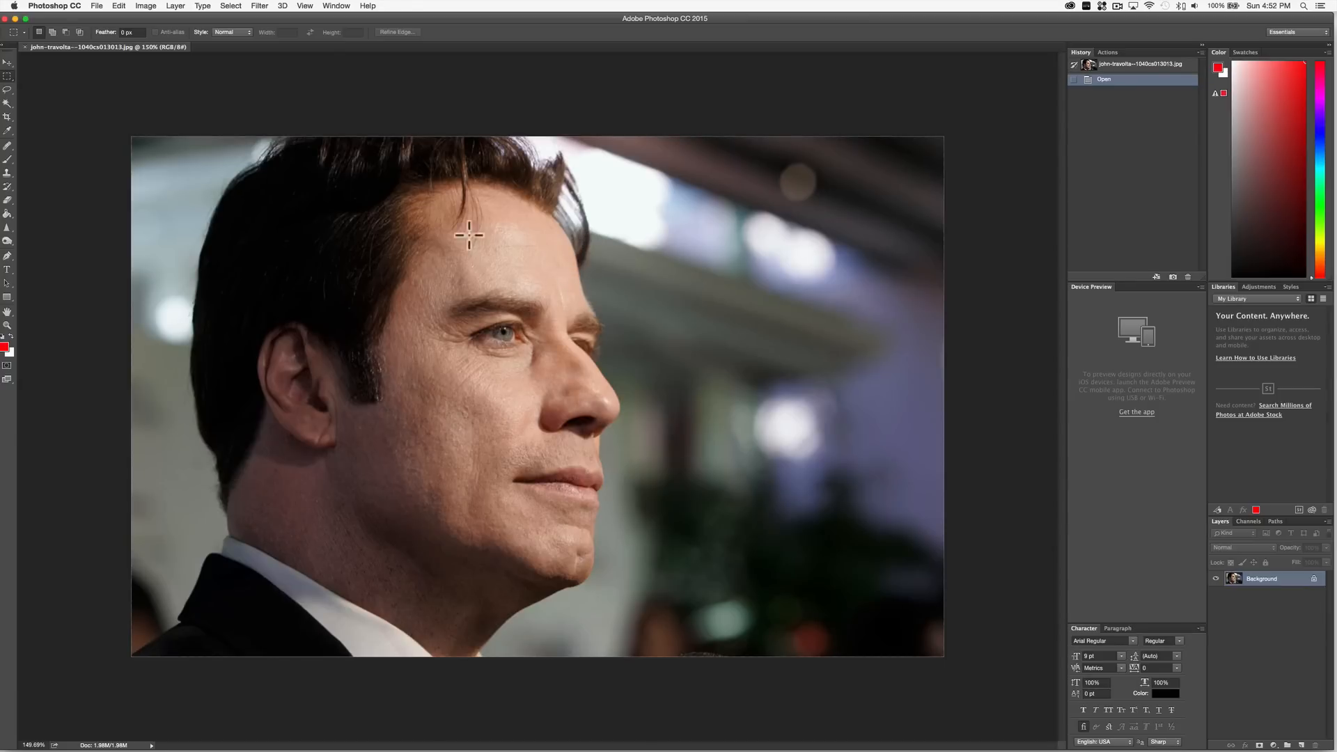
mouse_move(317, 51)
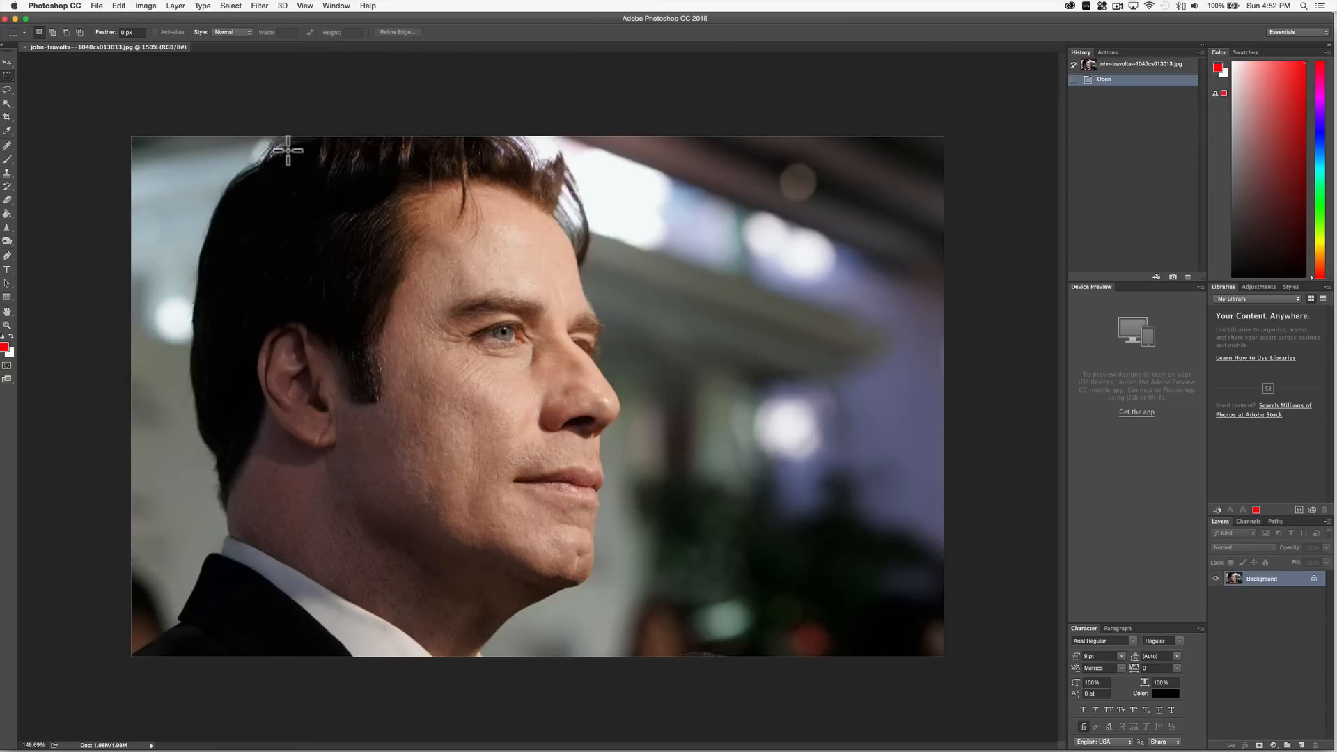
mouse_move(259, 16)
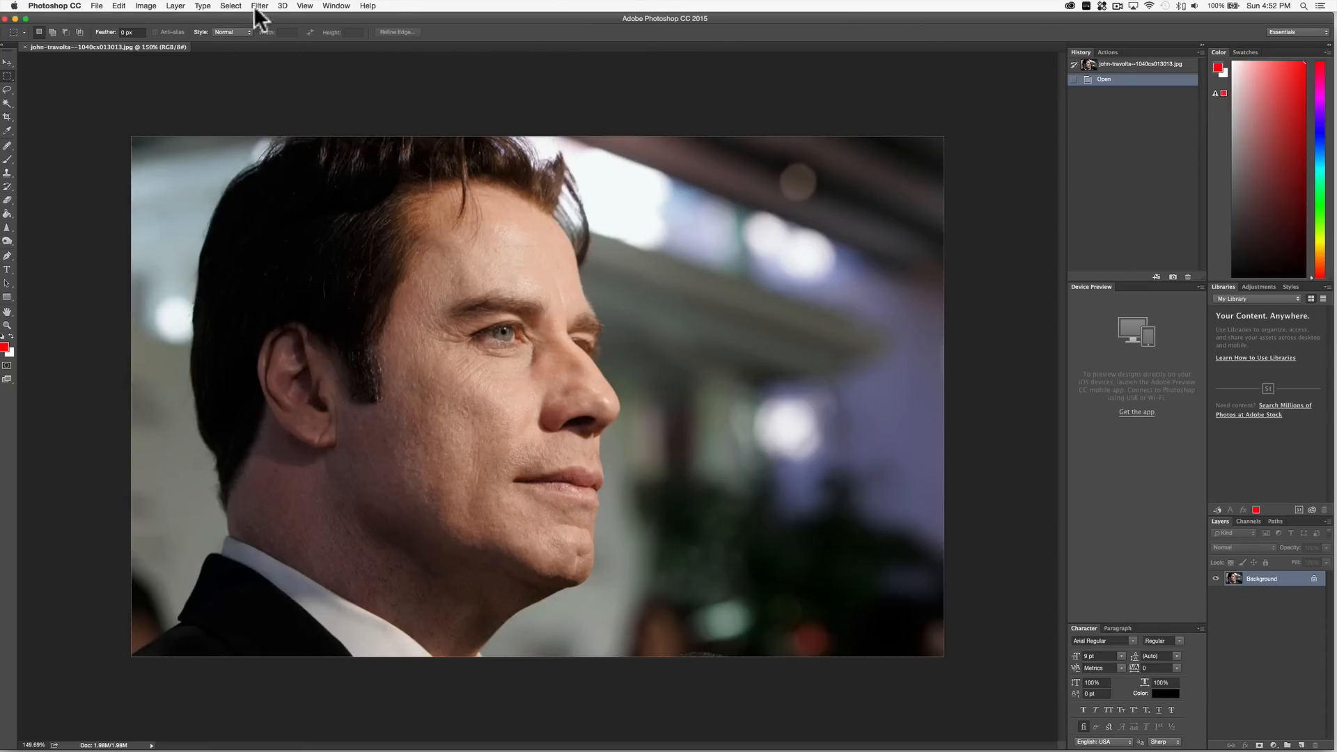
click(258, 6)
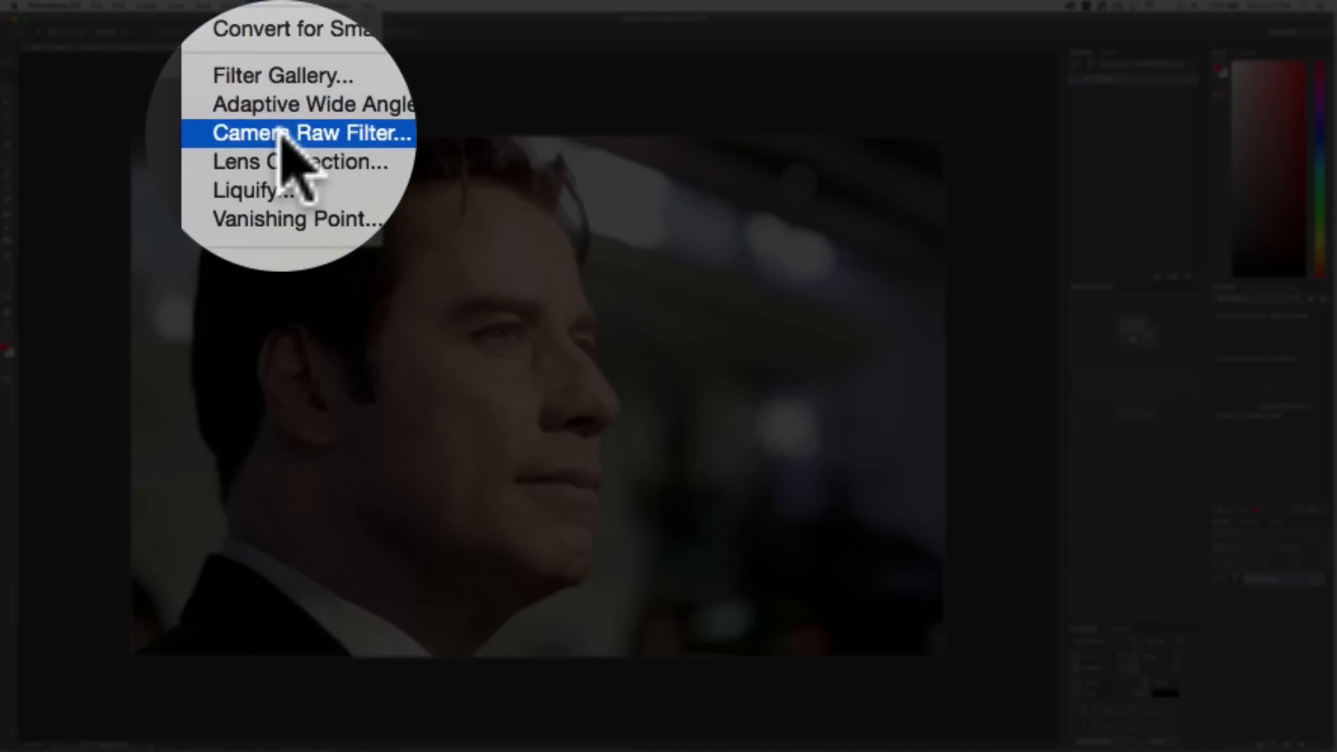
Open Liquify on the portrait and shrink the warping brush to size 133
click(259, 189)
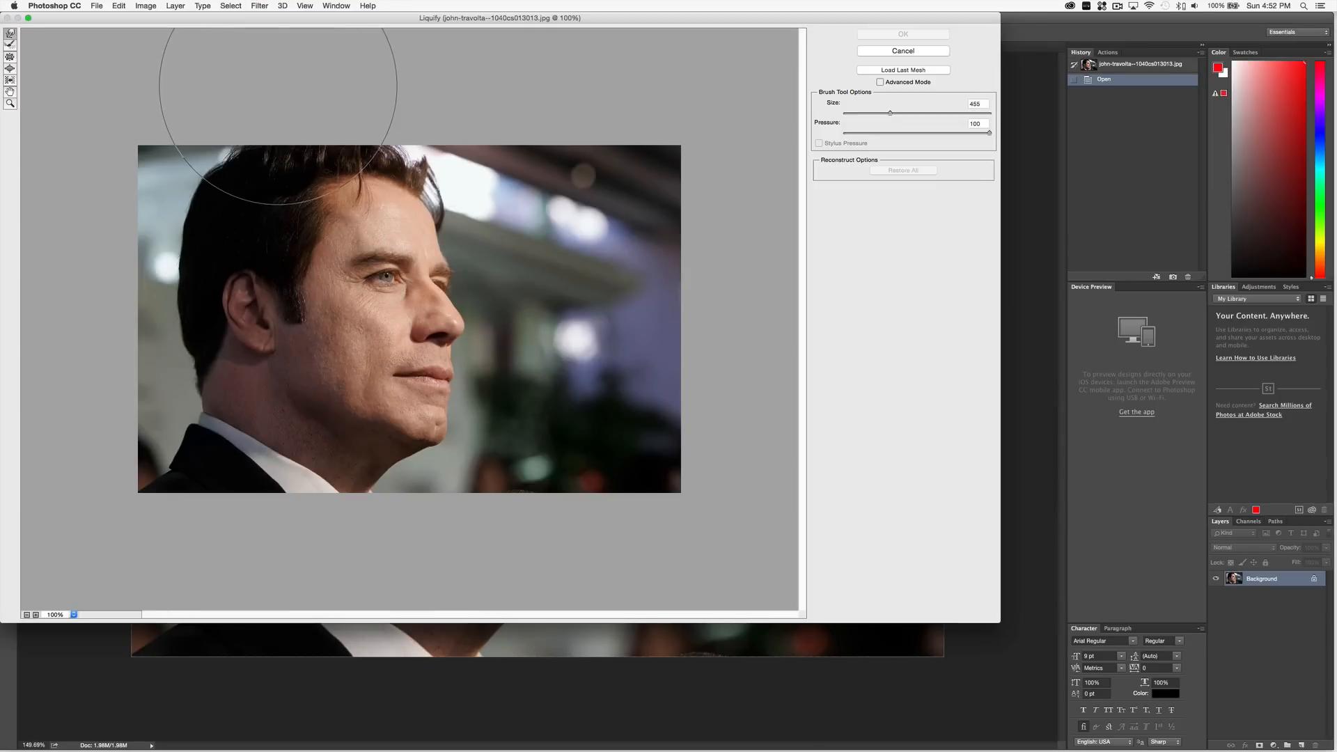
mouse_move(894, 126)
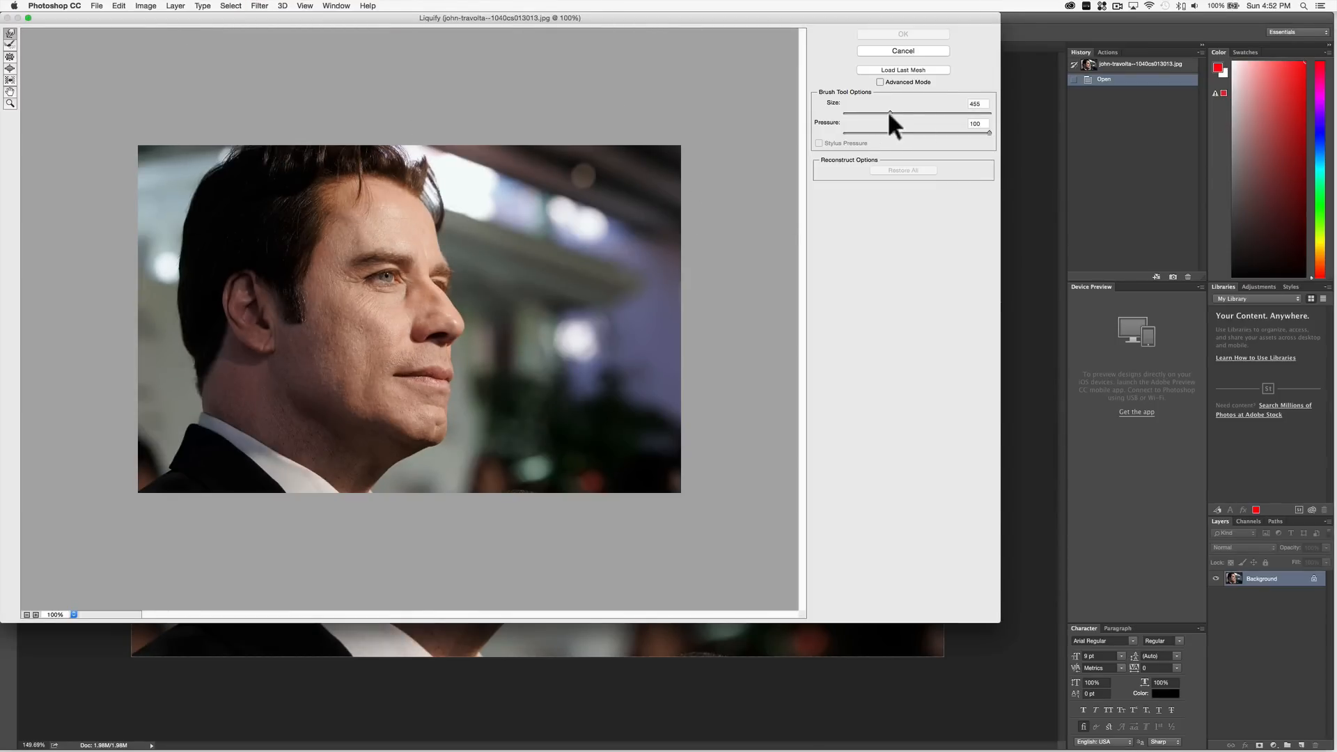
drag(891, 113, 879, 114)
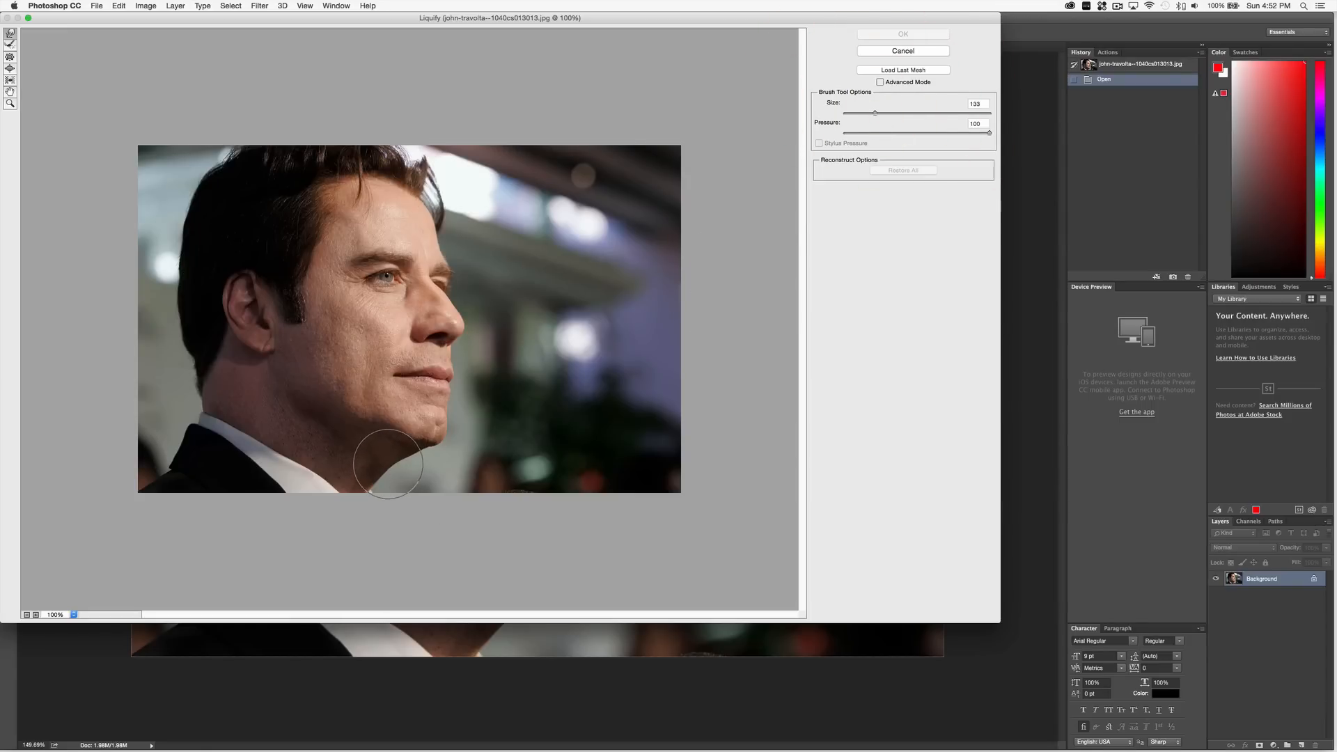
mouse_move(11, 41)
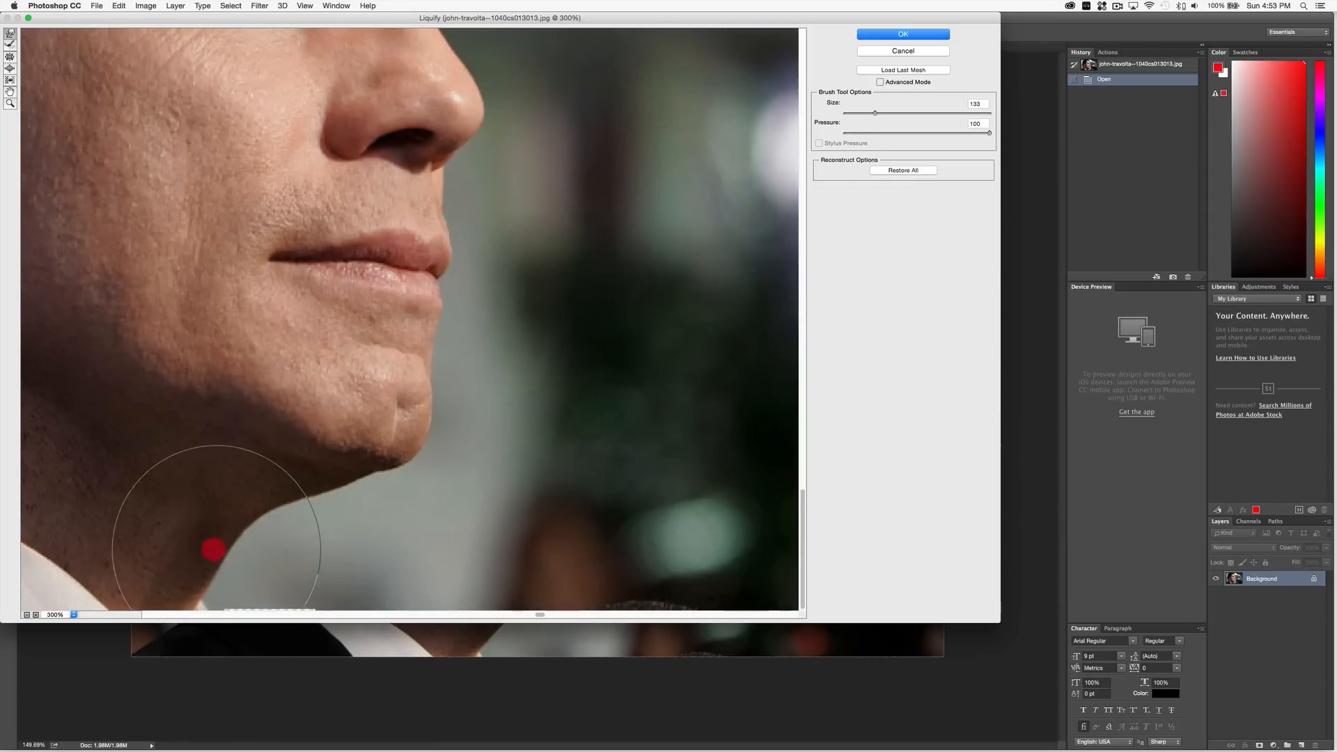
Warp the jawline and under-chin contour inward, refining with the brush reduced to 75
drag(215, 550, 177, 540)
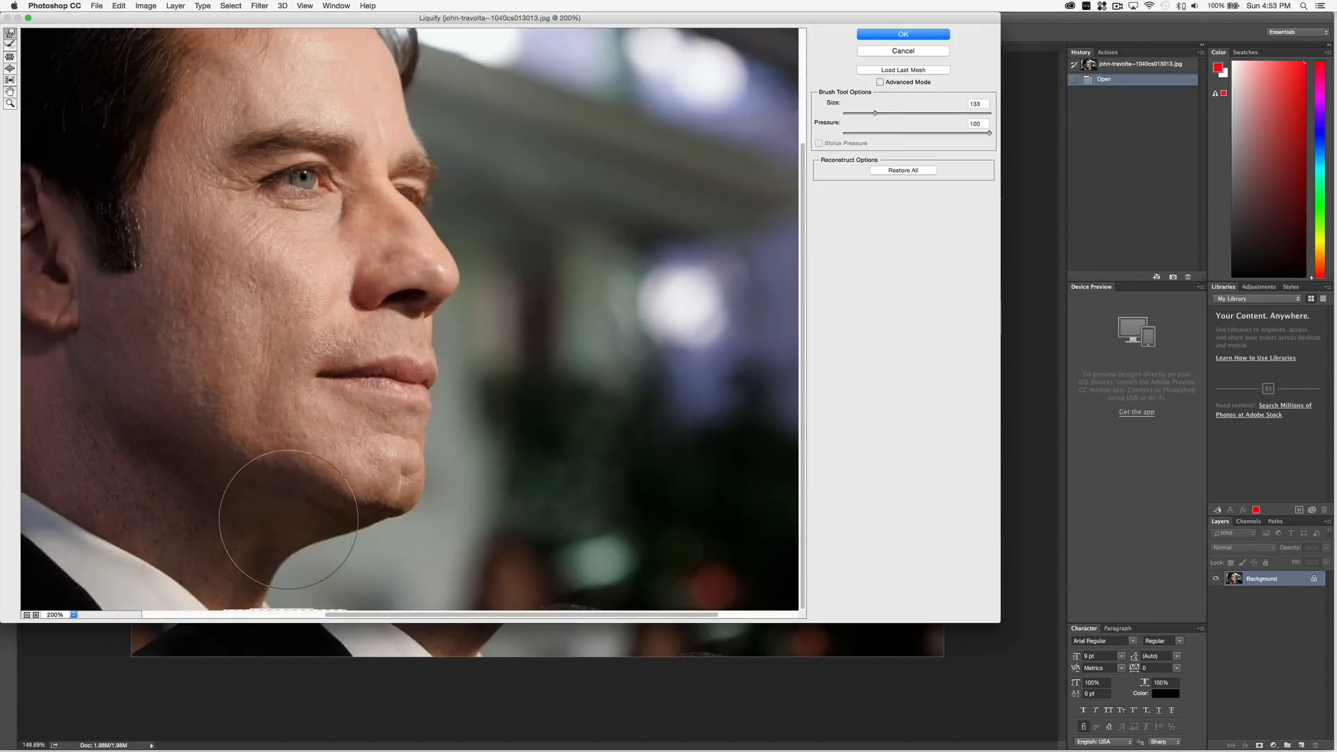
drag(290, 520, 307, 503)
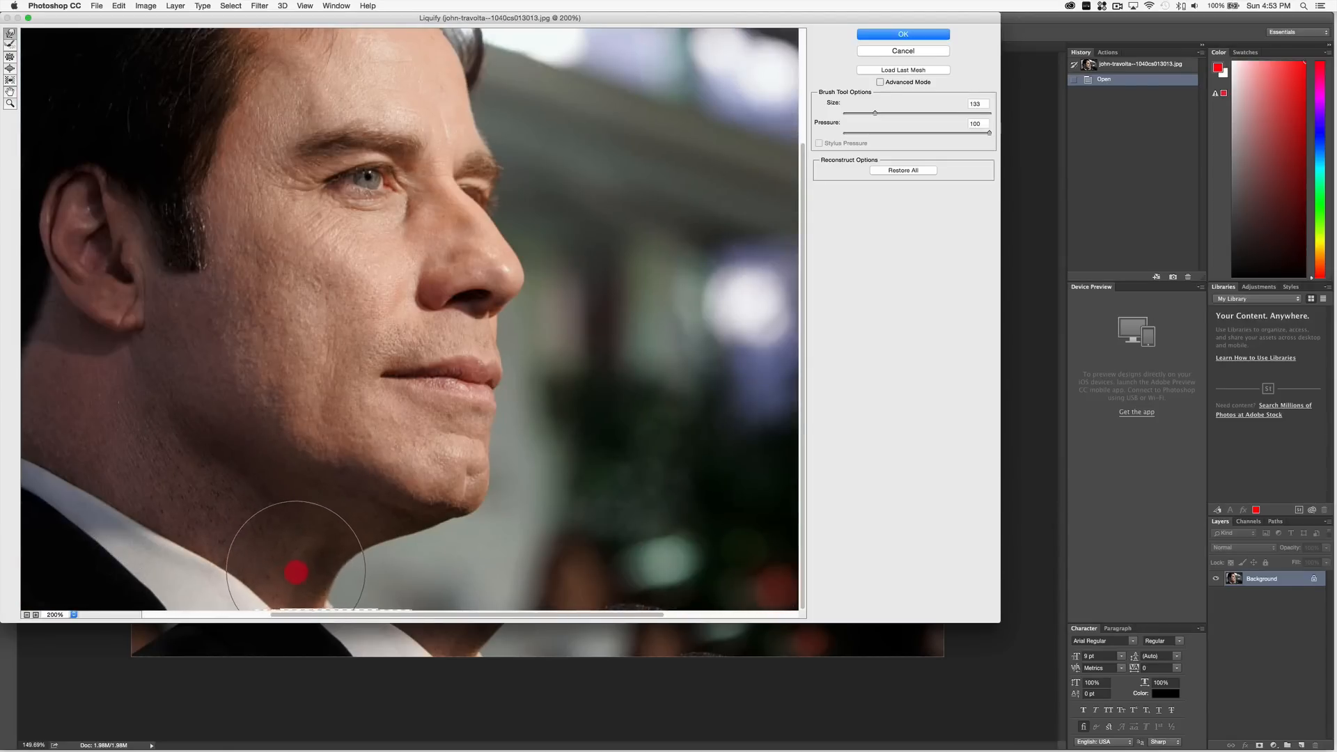
drag(296, 572, 305, 580)
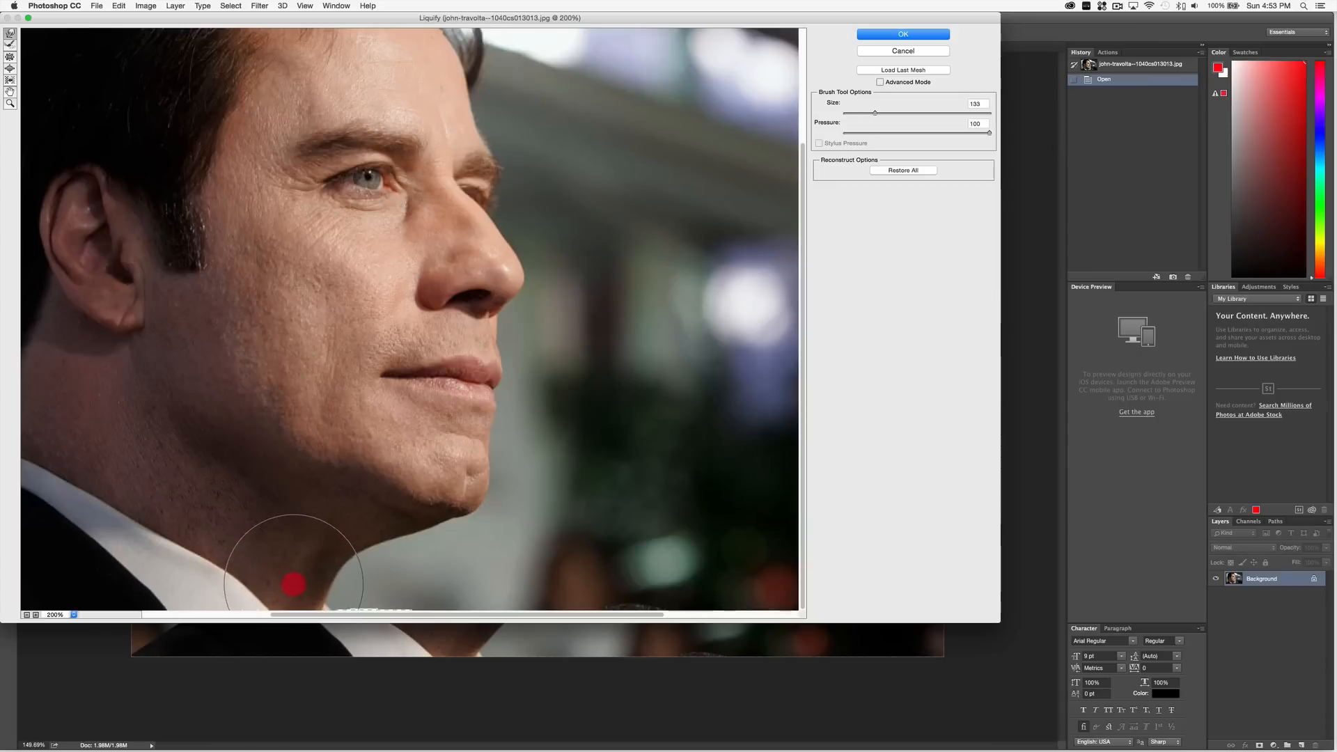
drag(292, 584, 354, 532)
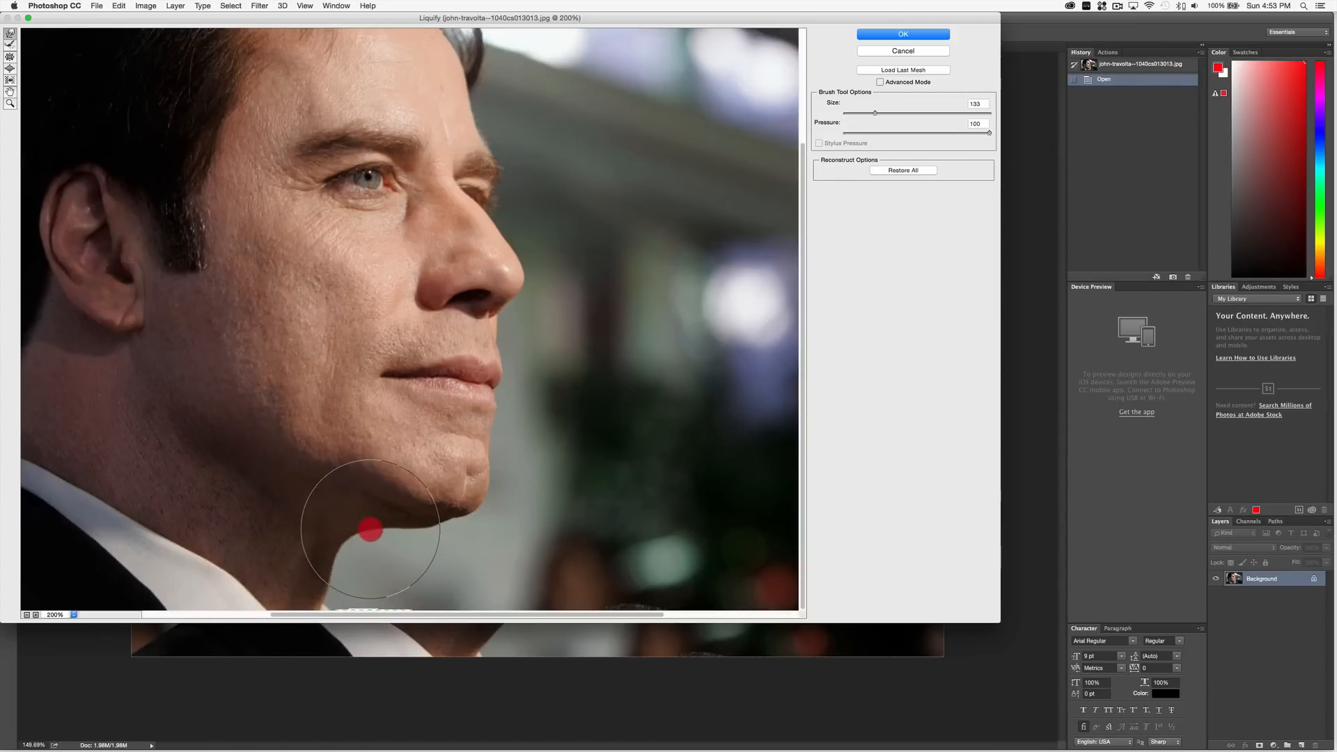
drag(369, 532, 430, 532)
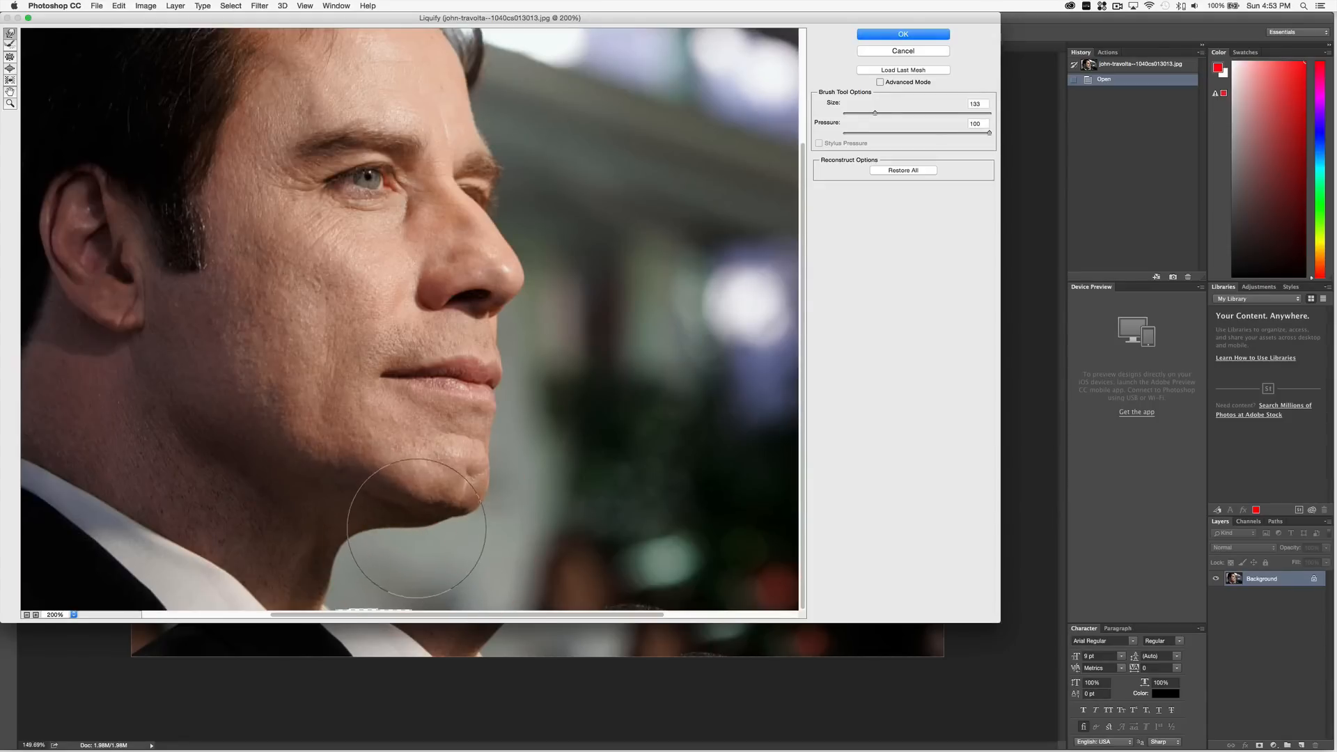
mouse_move(424, 522)
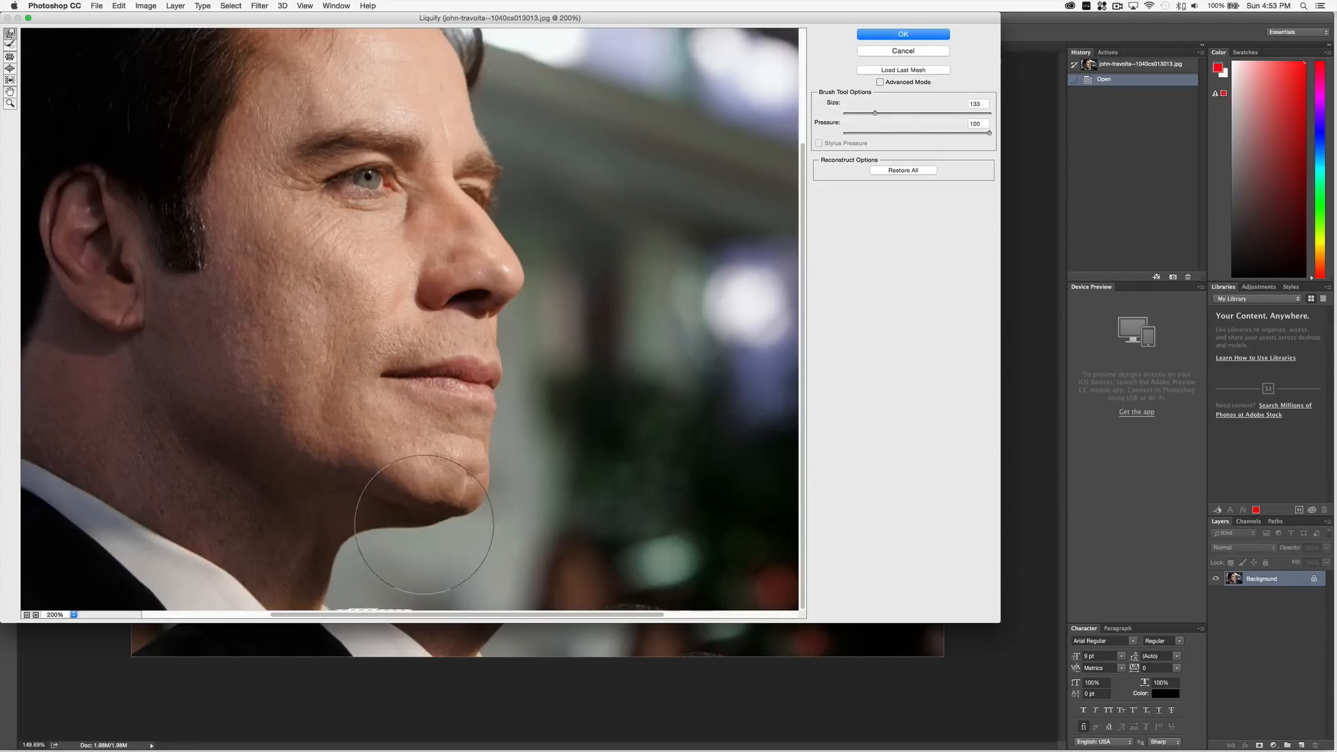
drag(424, 524, 414, 536)
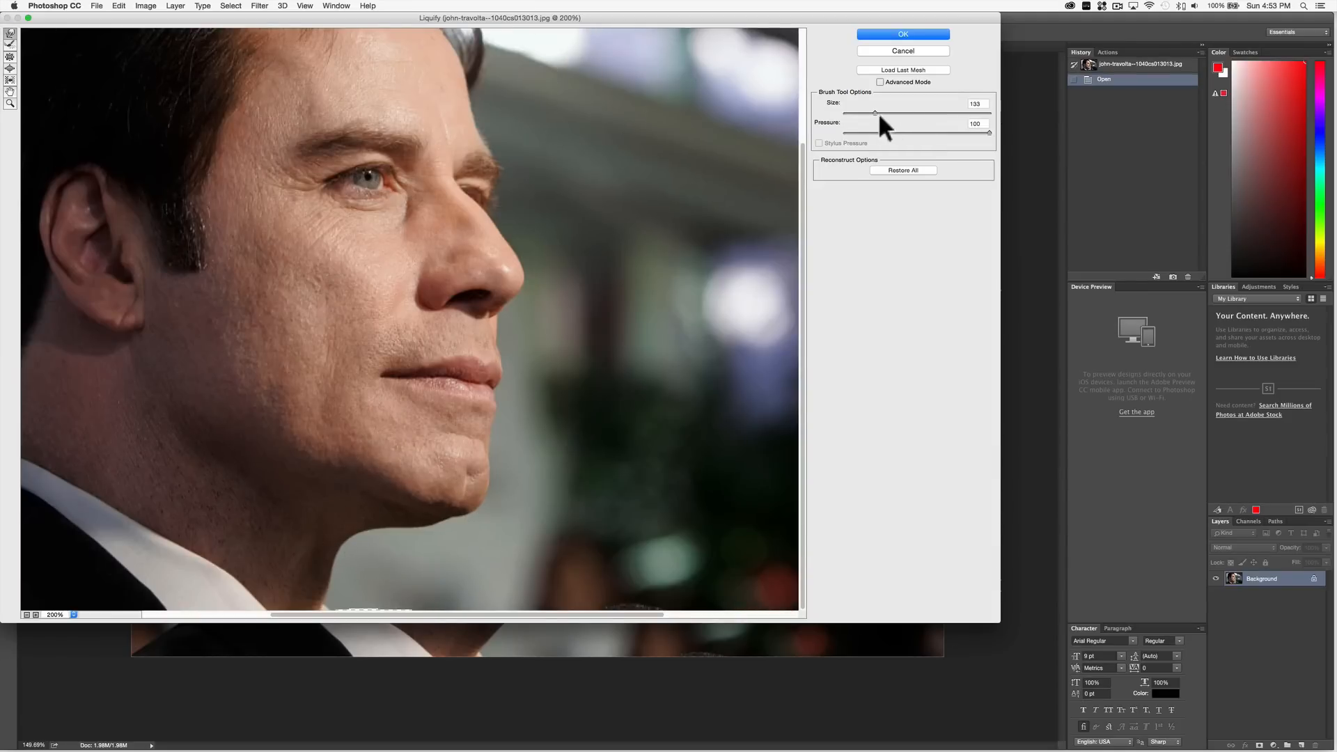
drag(877, 114, 870, 113)
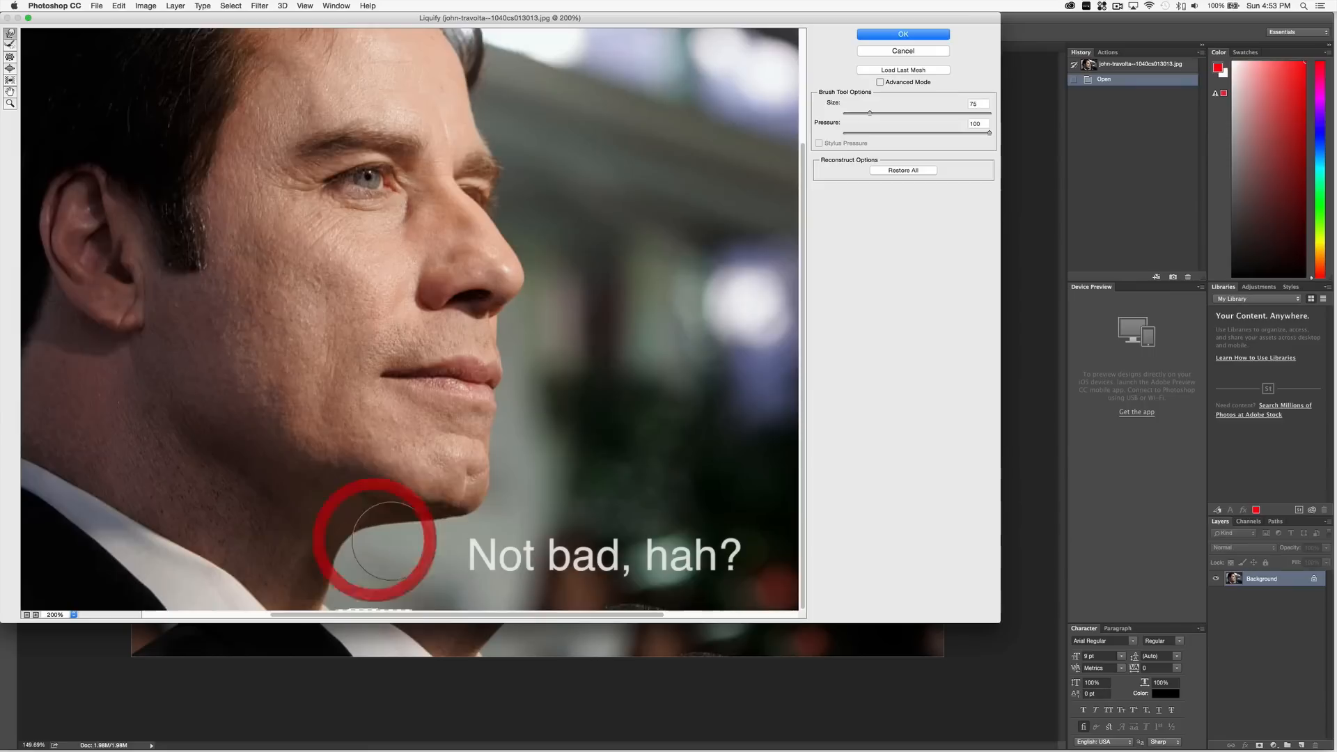
drag(383, 542, 328, 583)
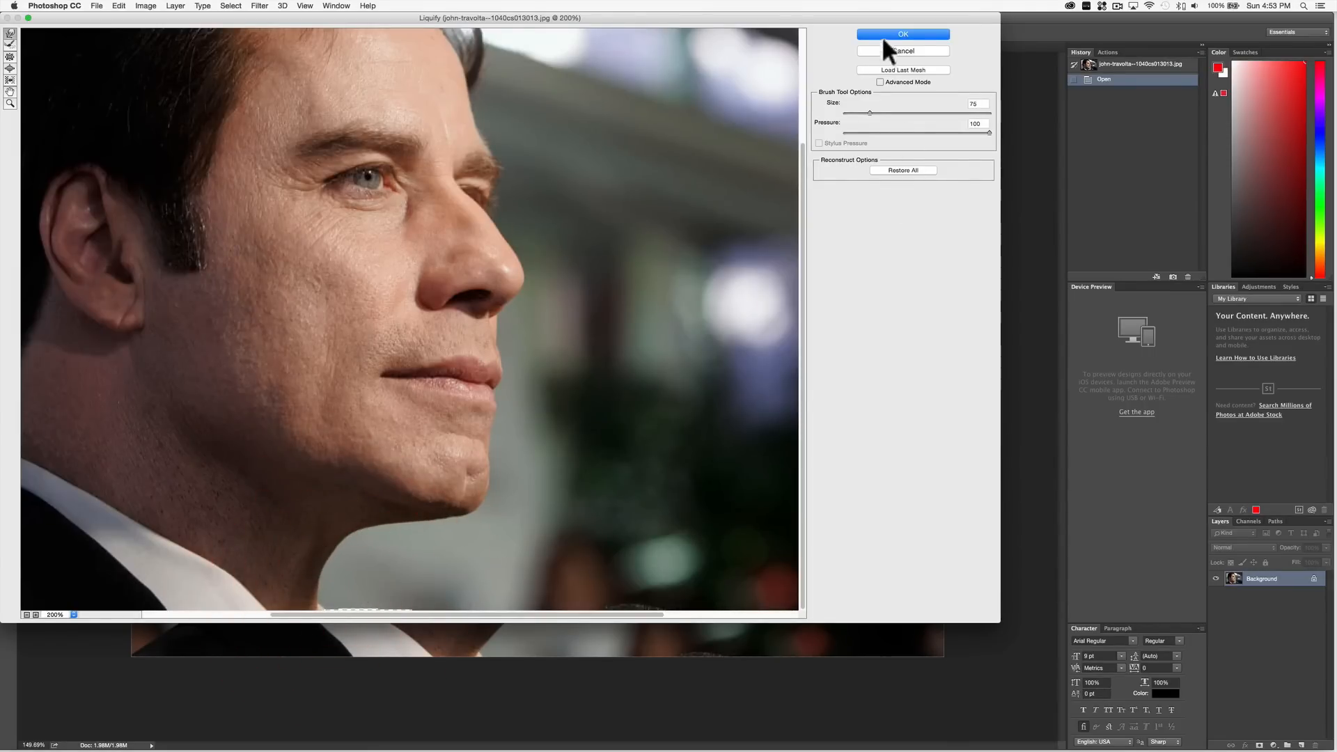
Commit the Liquify jawline reshape to the photo with OK
click(904, 34)
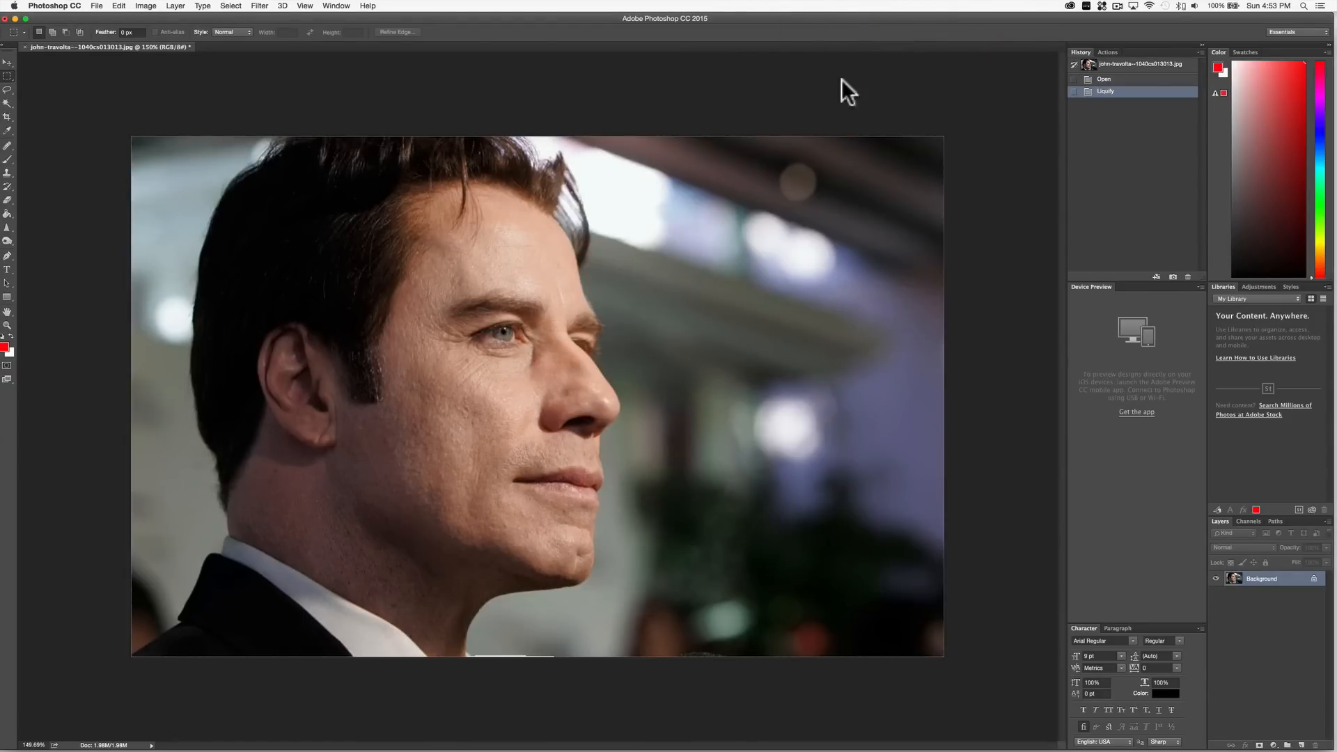
mouse_move(706, 299)
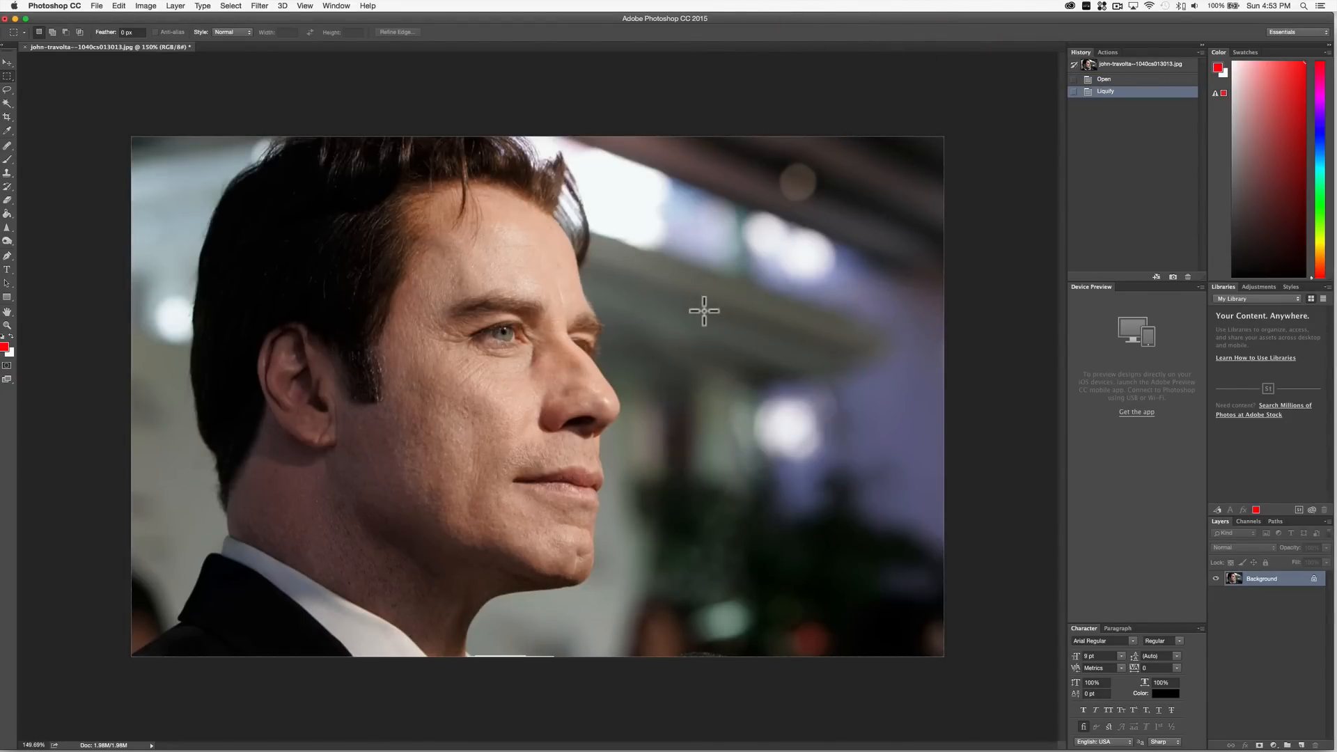
mouse_move(1037, 199)
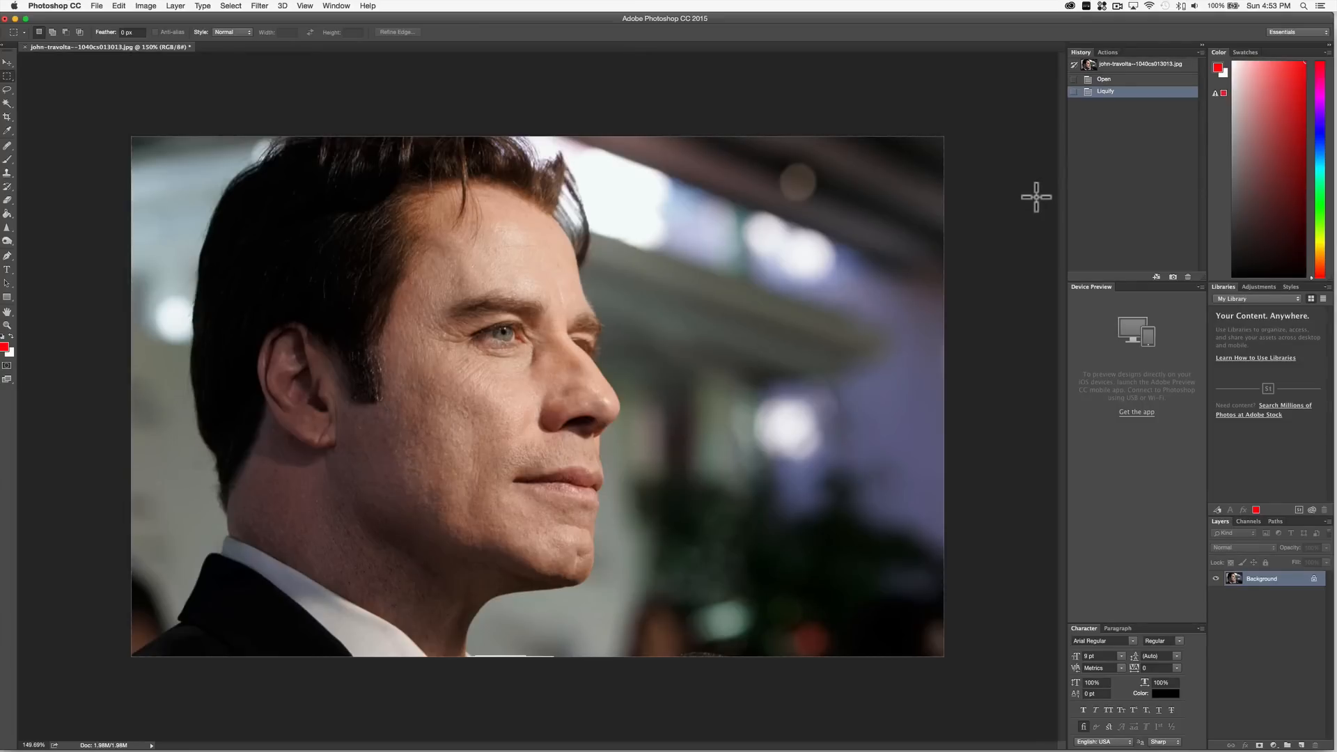
mouse_move(1112, 76)
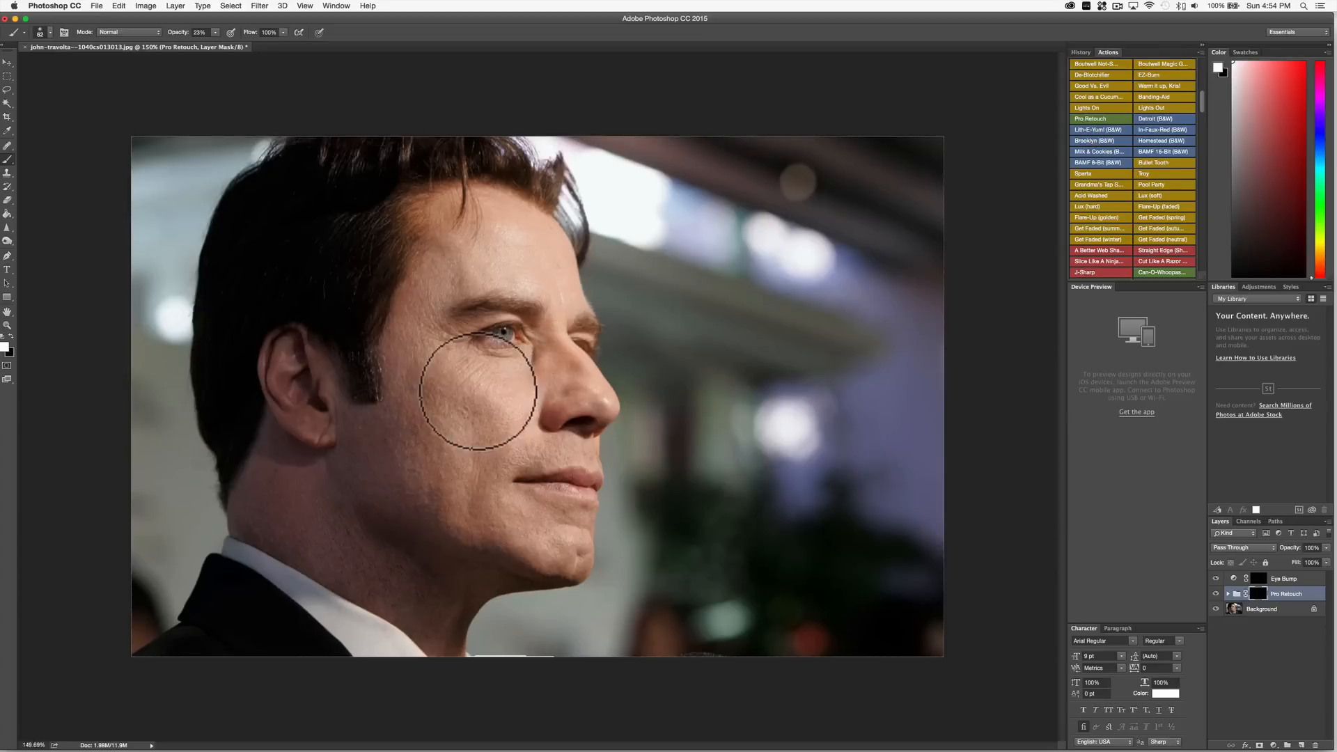
Paint skin smoothing onto the cheek and around the chin
click(482, 435)
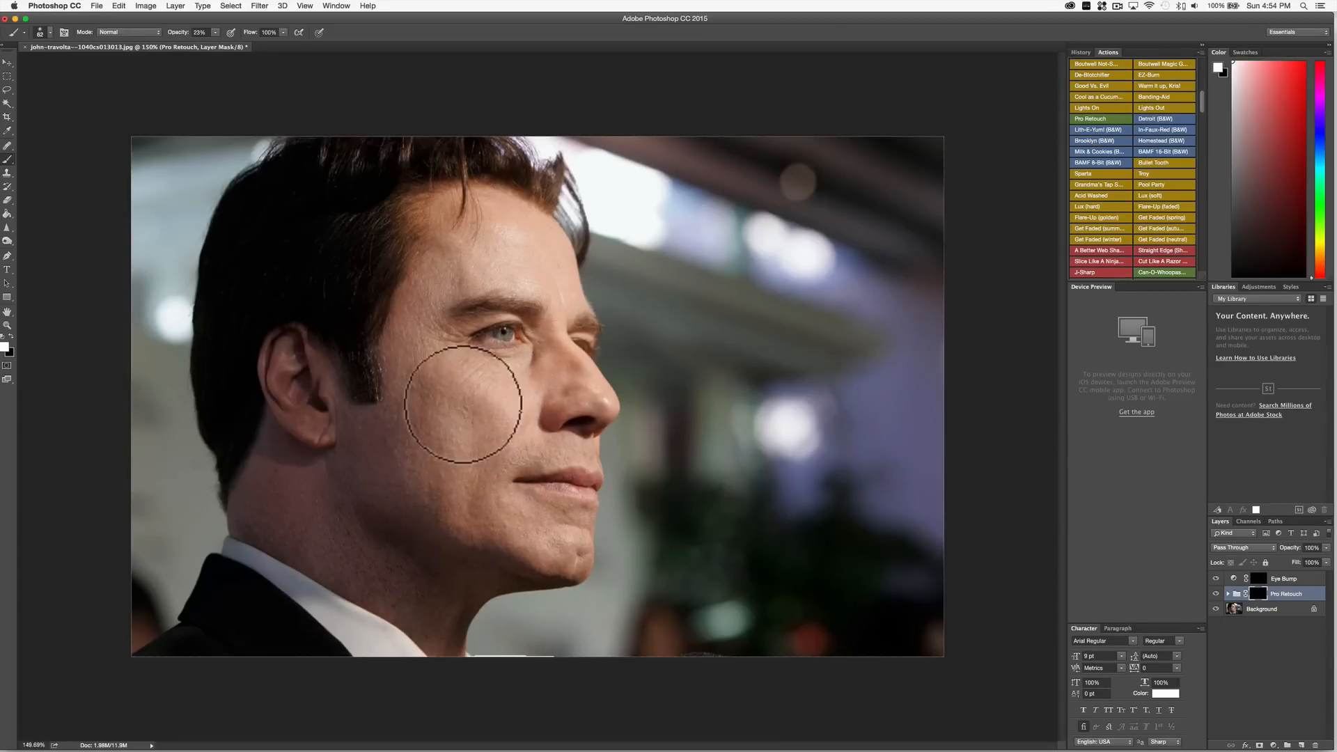
click(489, 275)
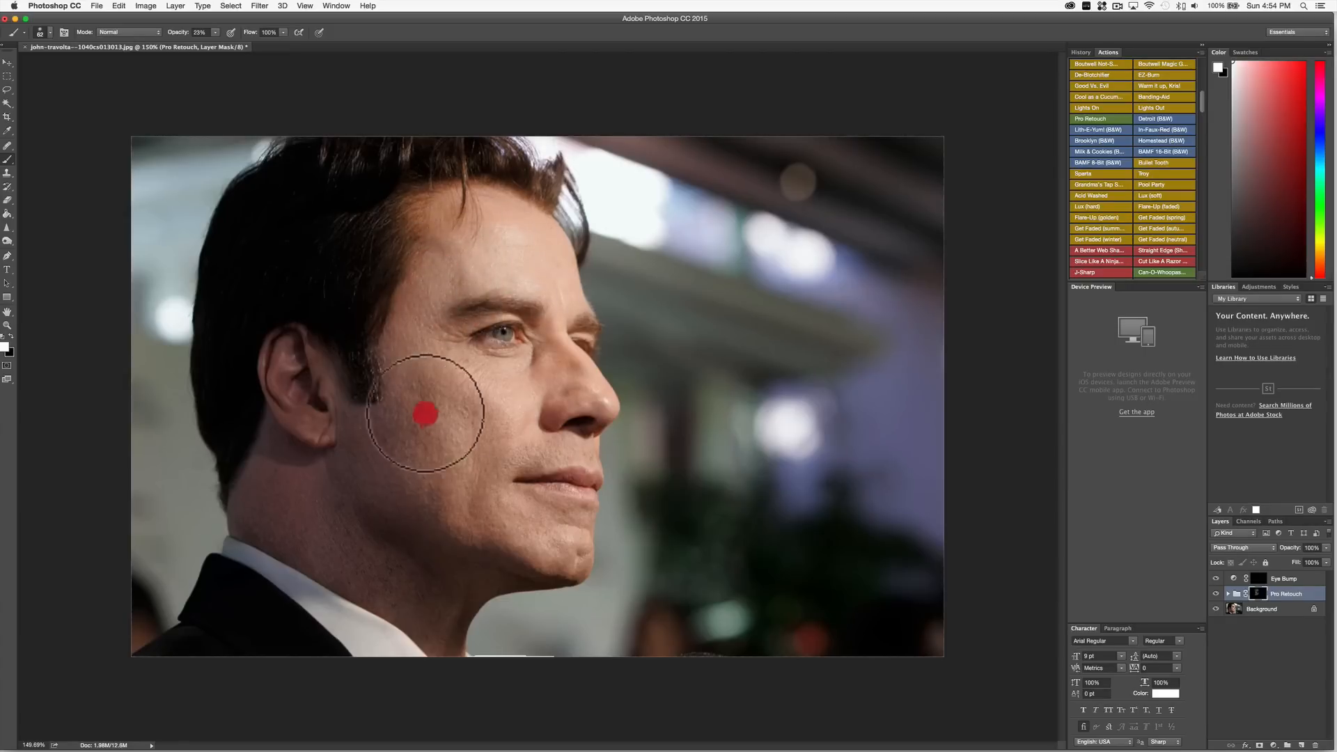
drag(425, 415, 459, 463)
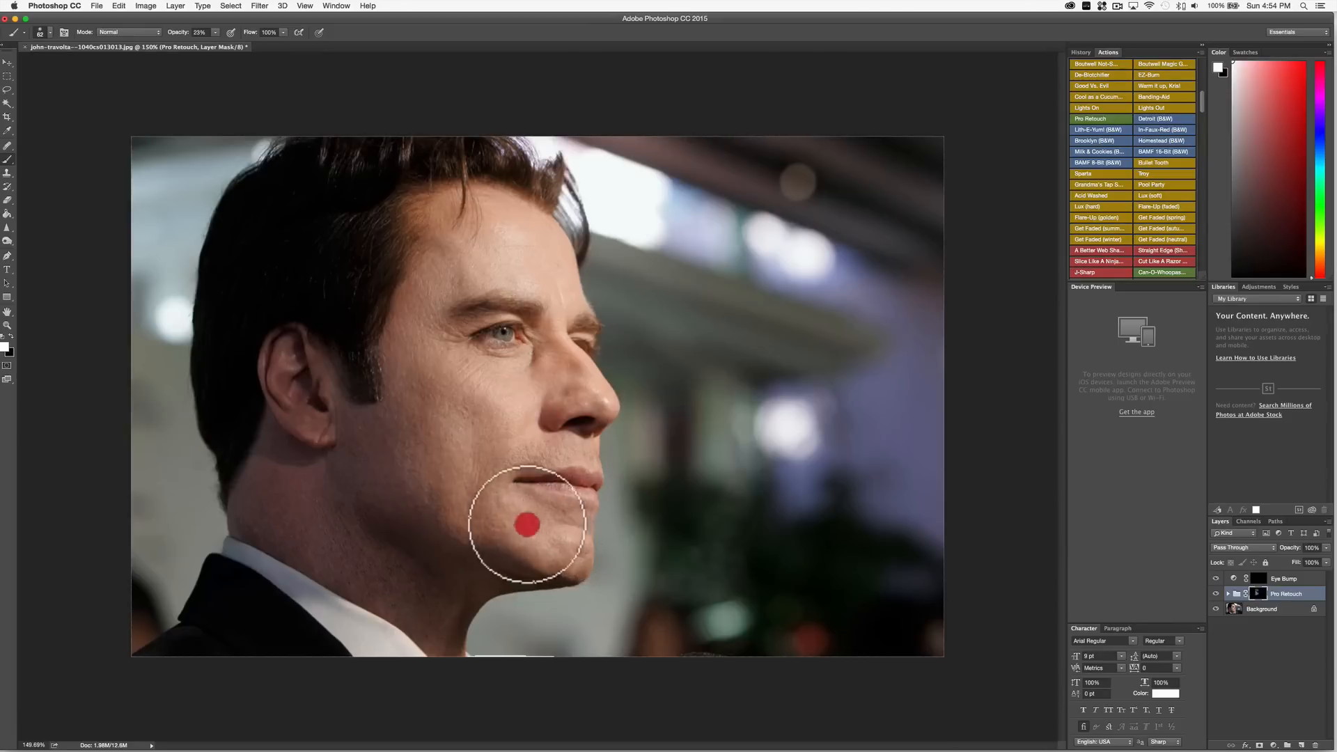
mouse_move(578, 446)
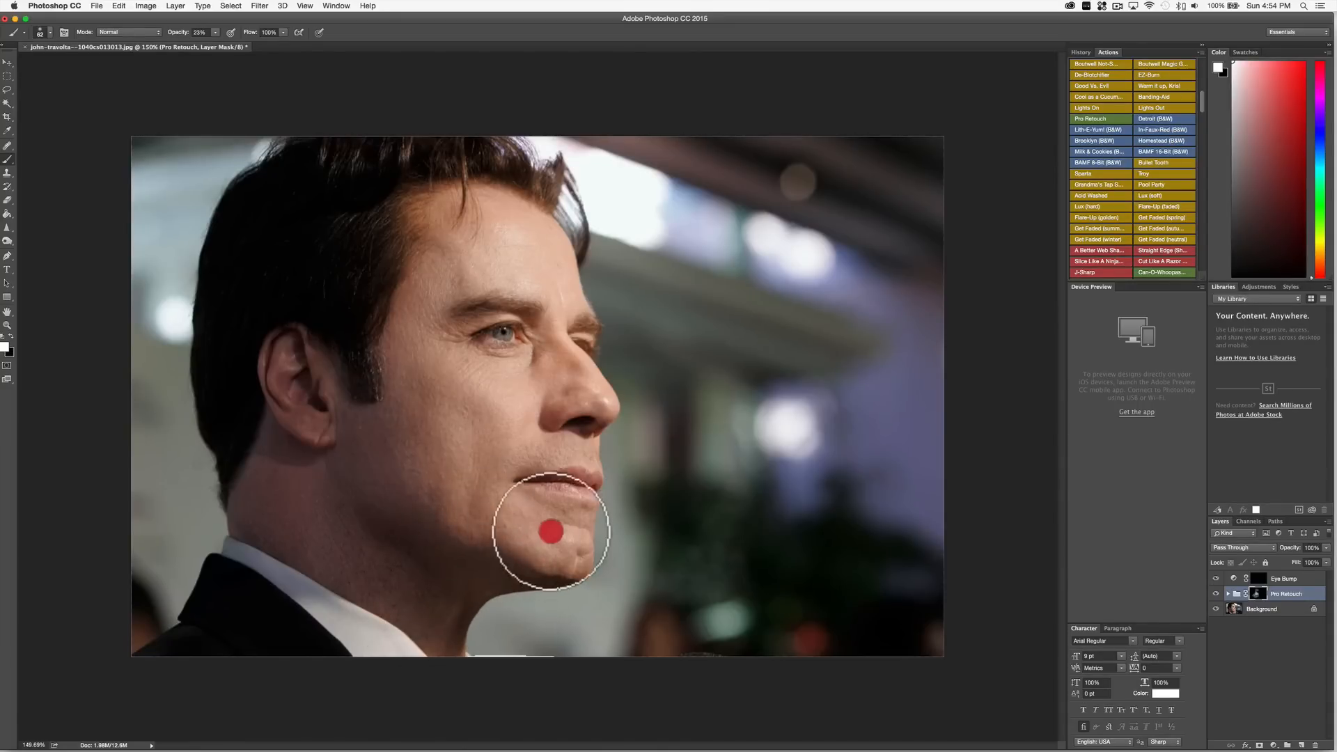
mouse_move(548, 447)
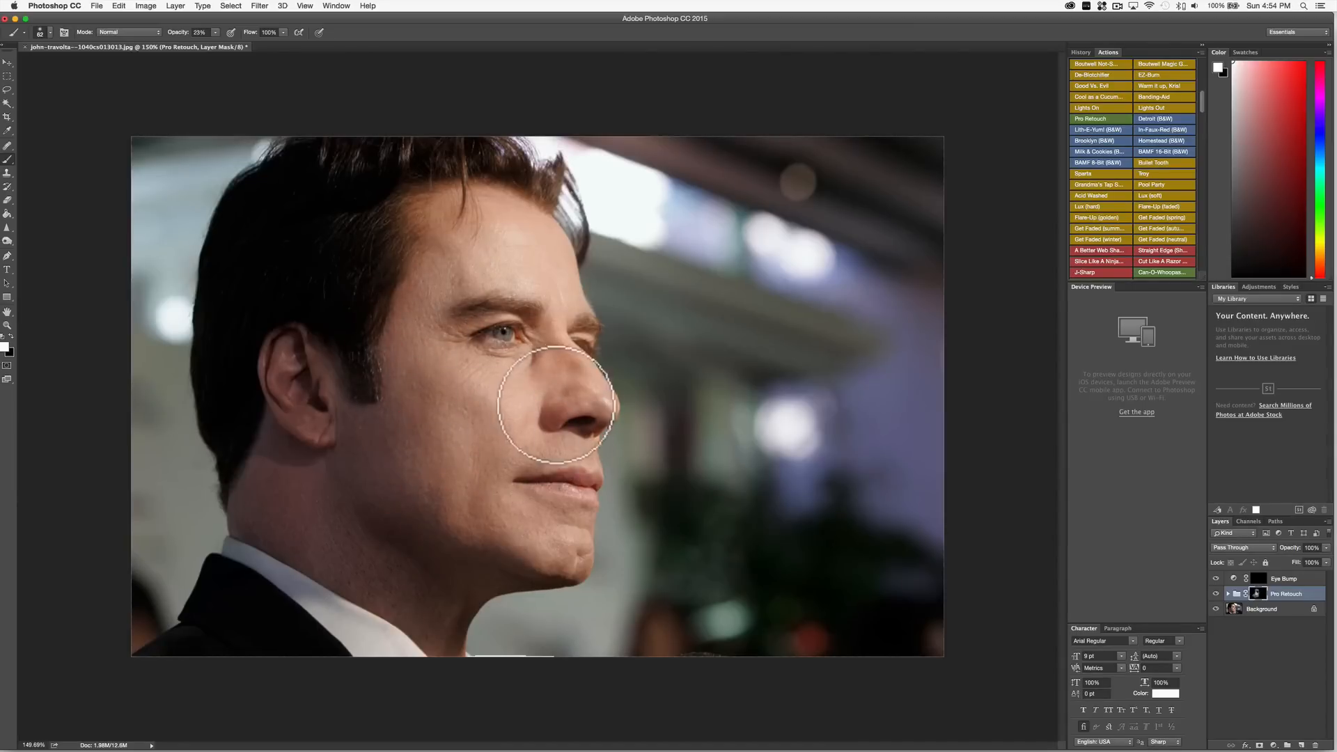
mouse_move(955, 563)
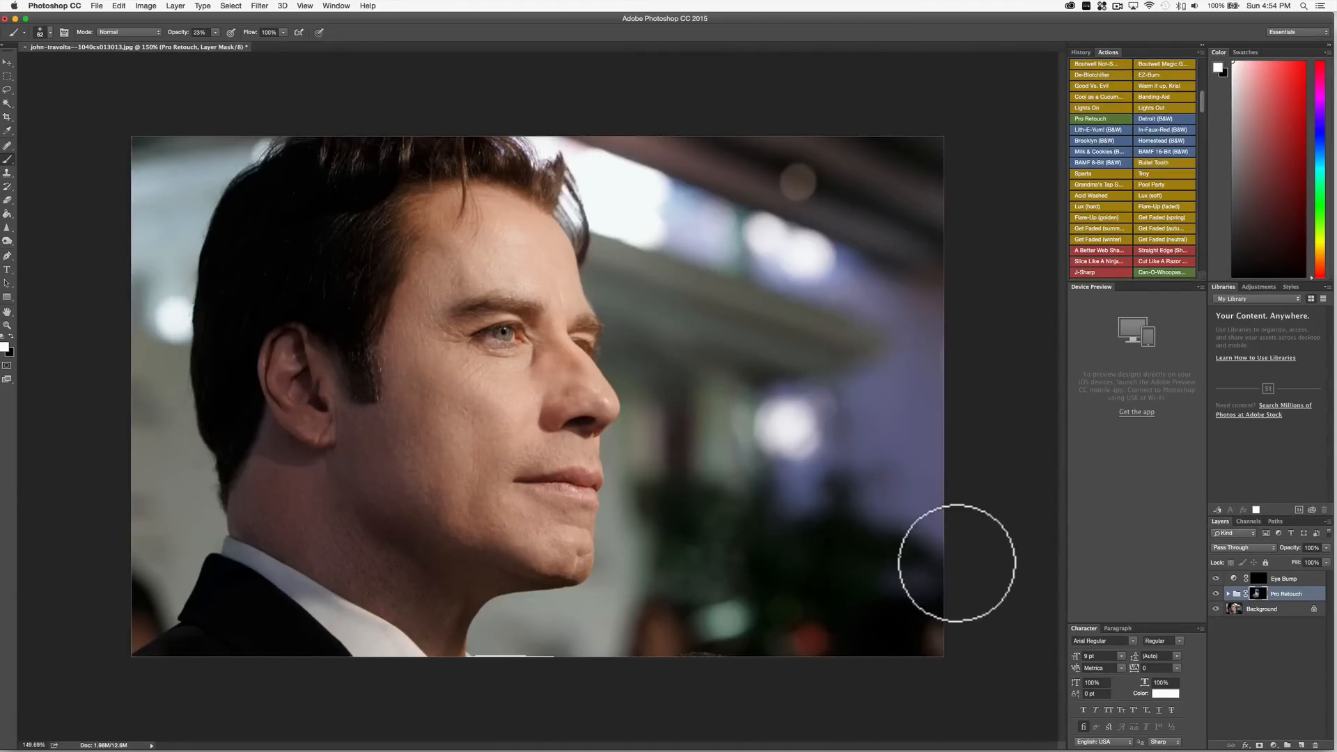
mouse_move(668, 399)
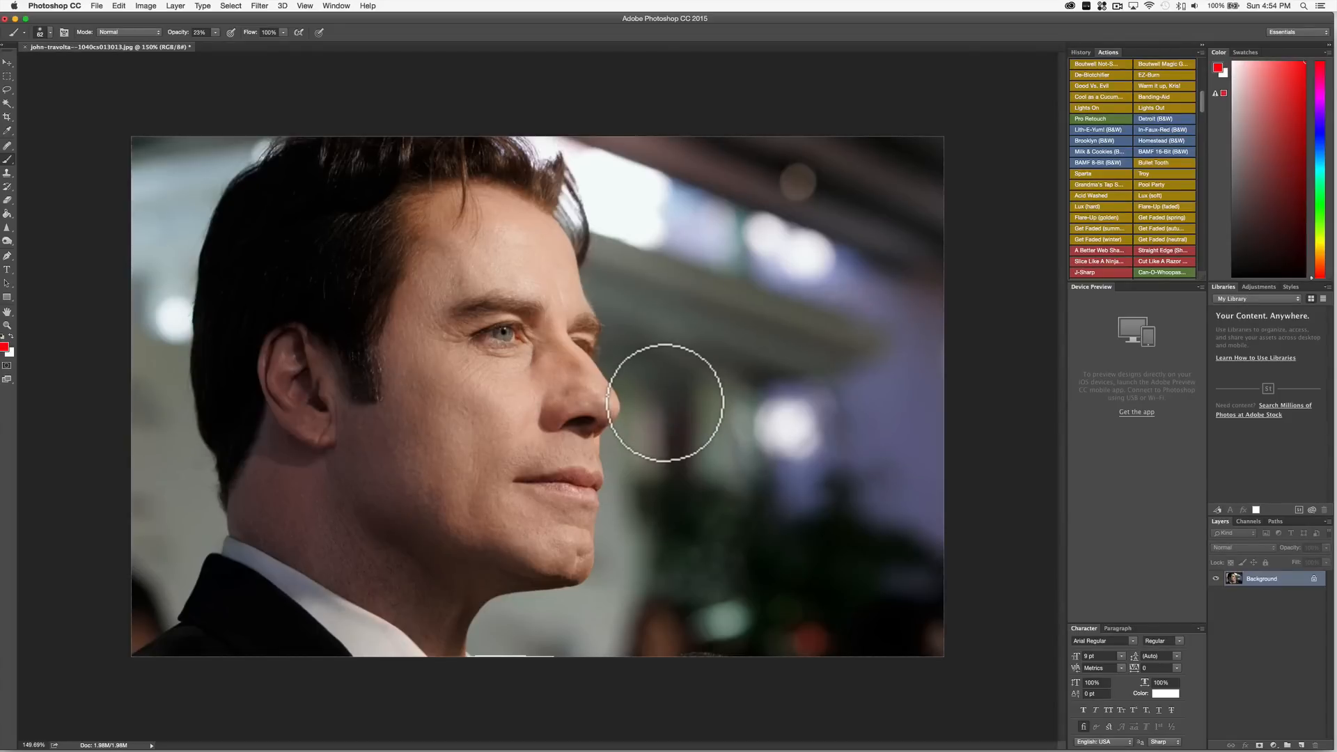
mouse_move(1141, 75)
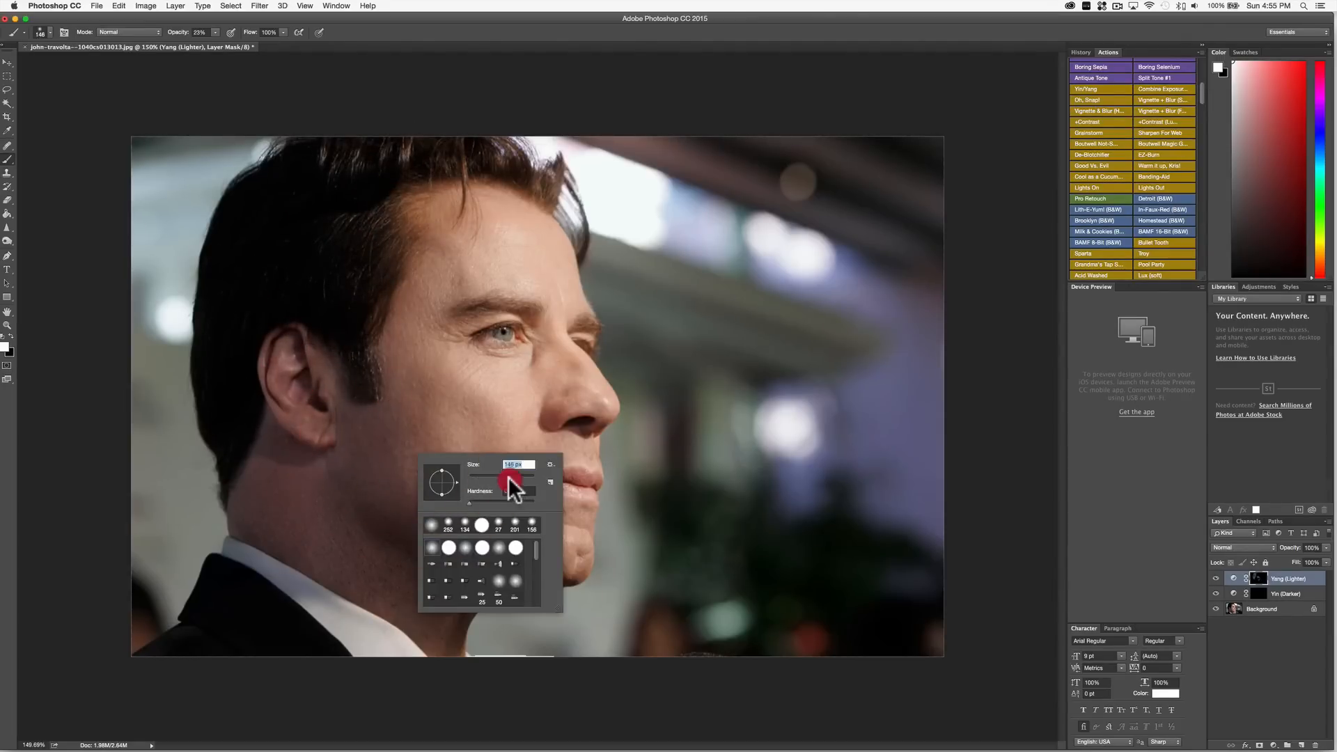
Make the painting brush much larger for tone painting
click(395, 650)
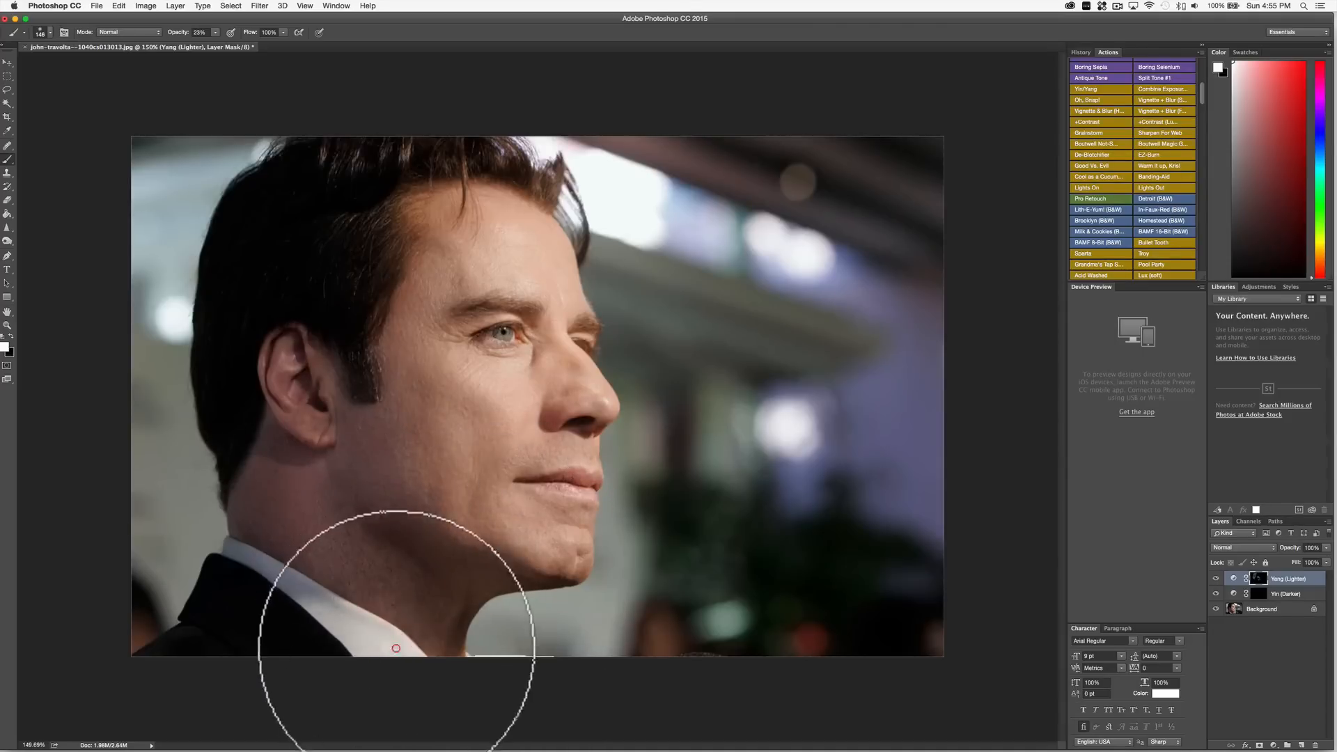
mouse_move(495, 111)
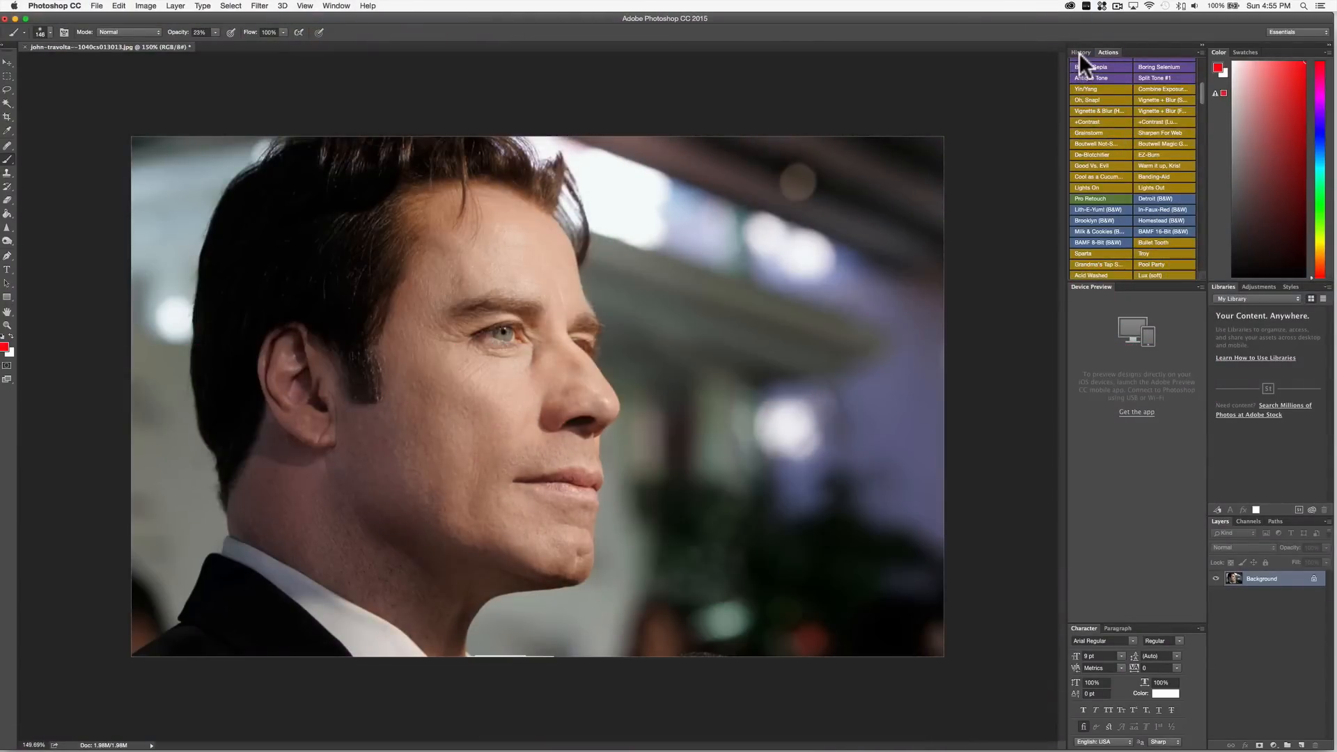
In the History panel, view the original photo, then return to the final Flatten Image state
click(1081, 53)
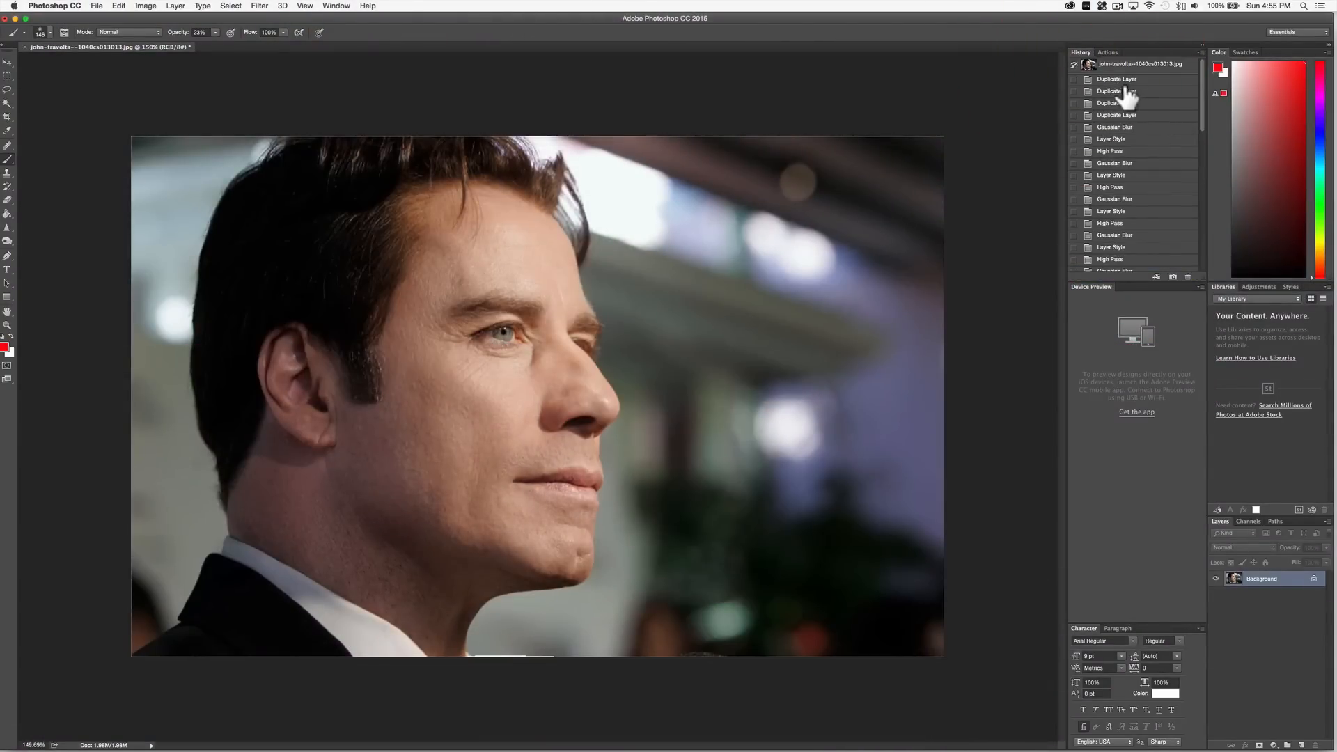
click(1140, 64)
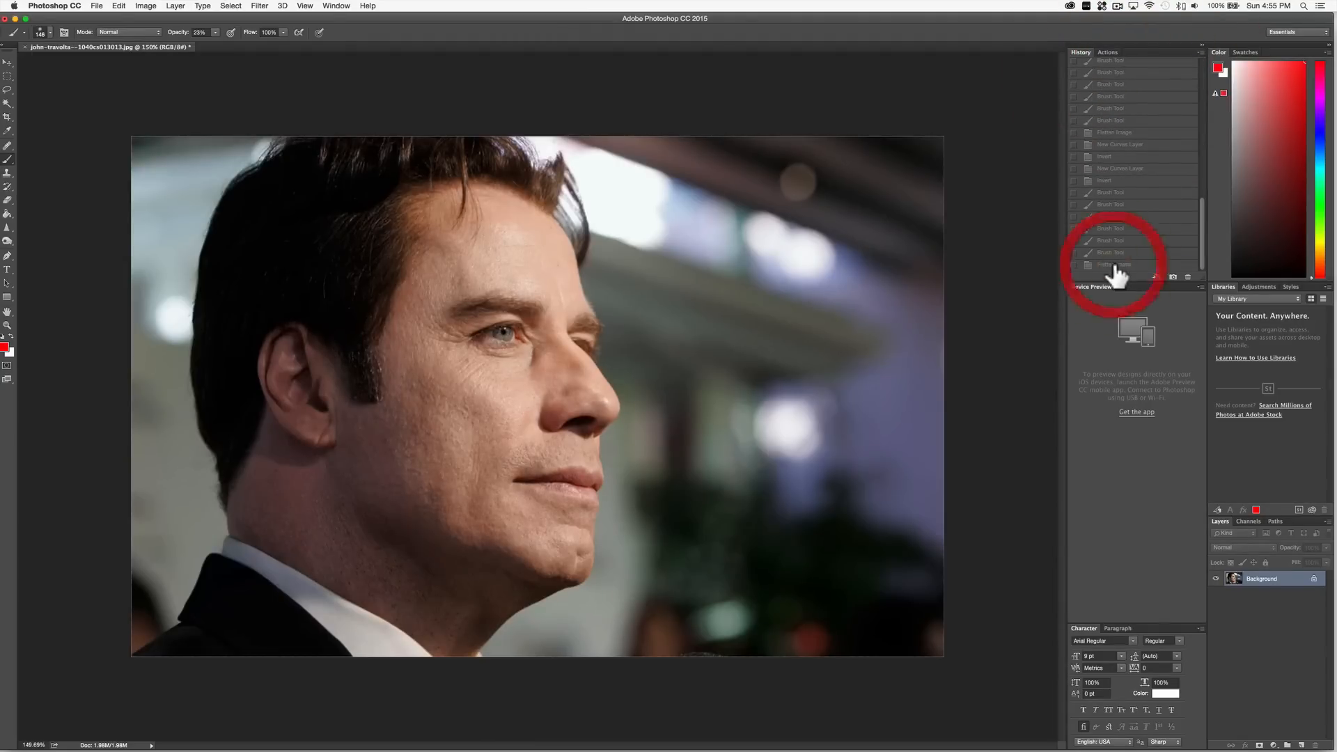
click(1115, 265)
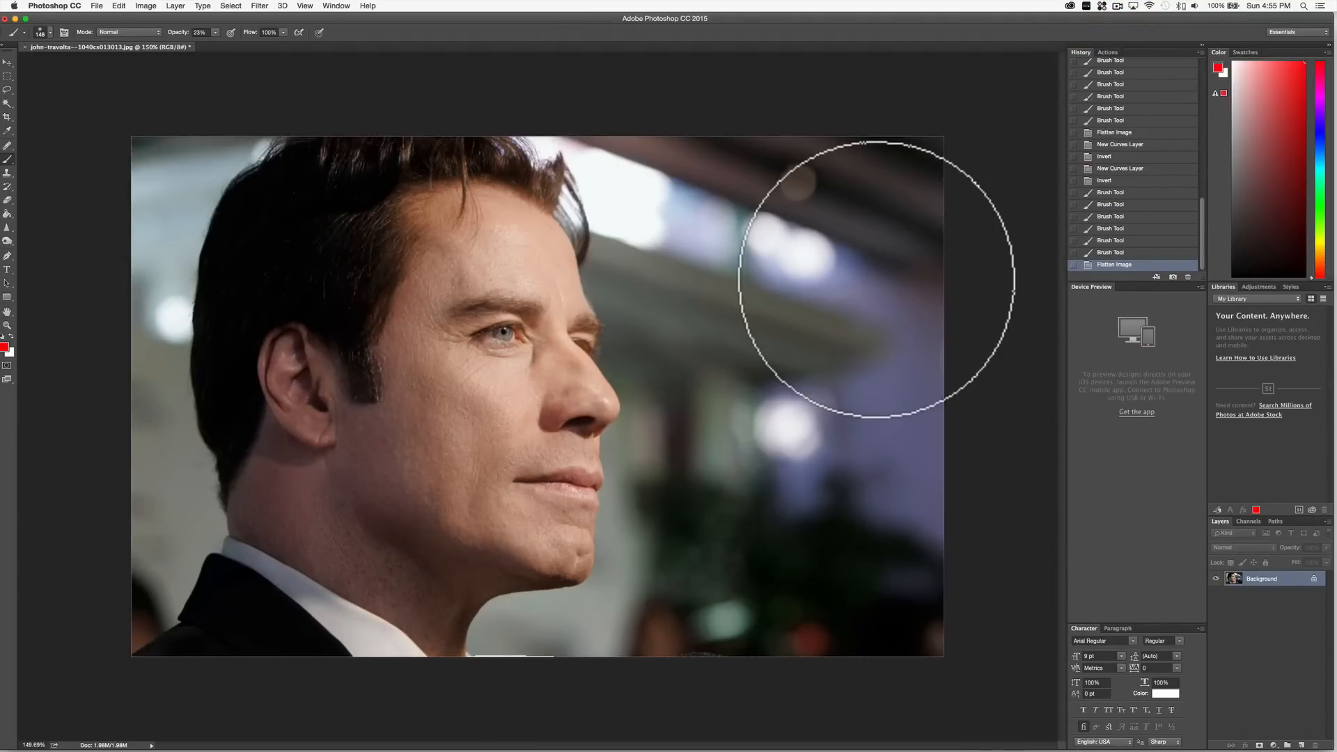
mouse_move(524, 158)
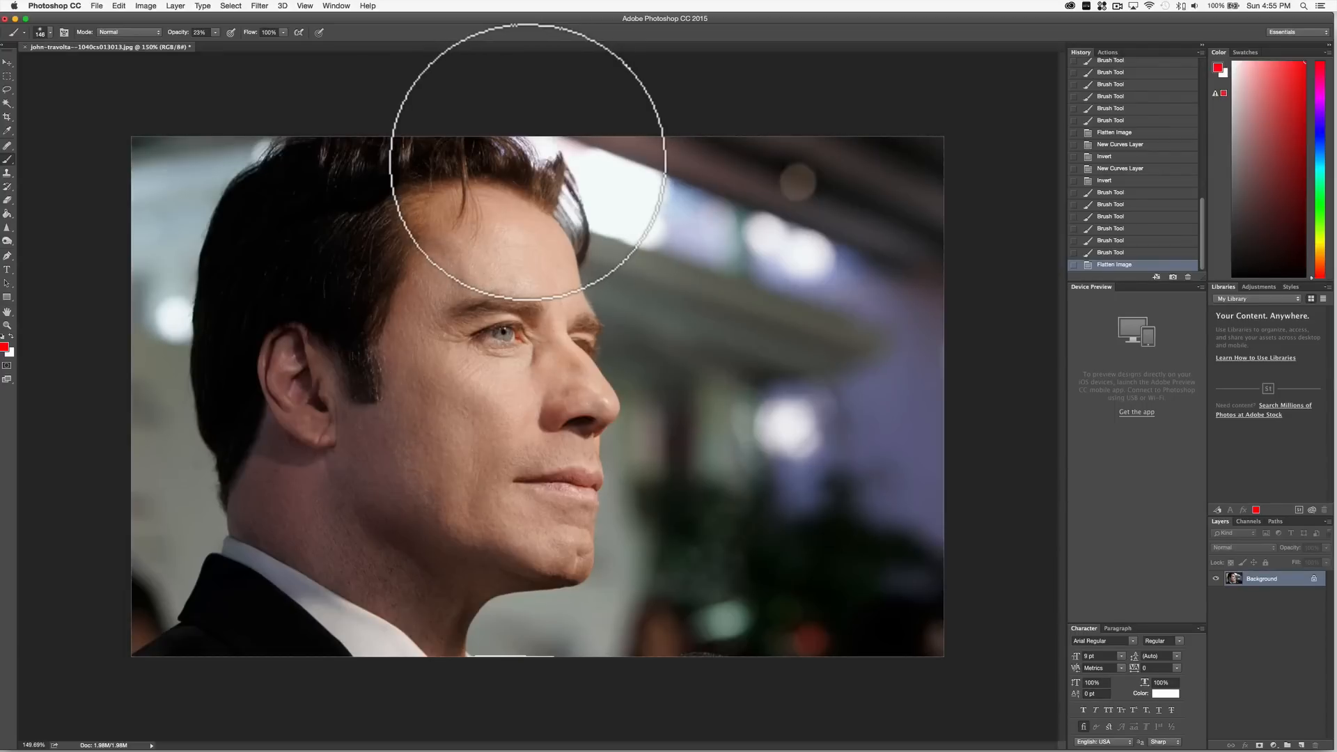